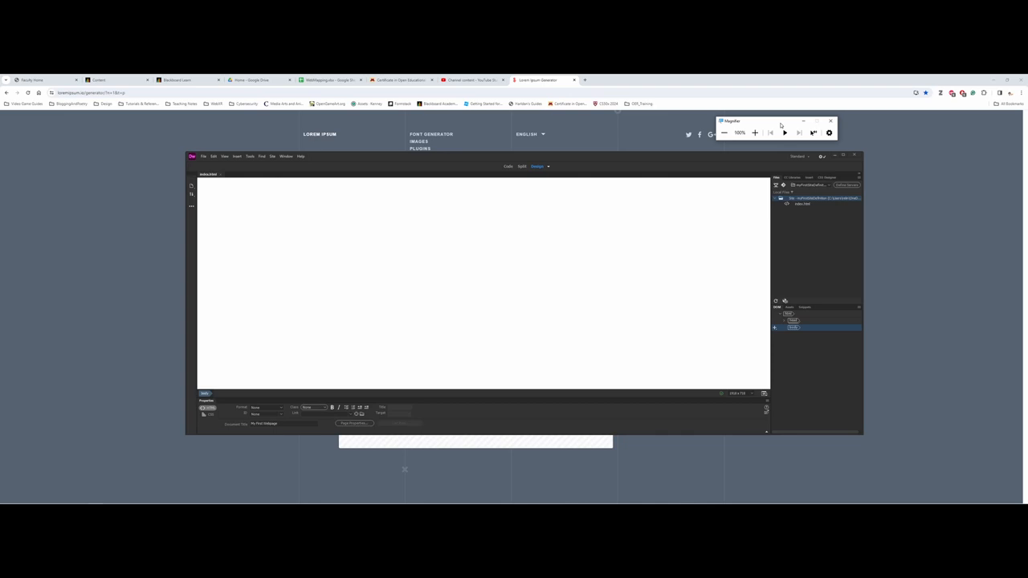
mouse_move(802, 96)
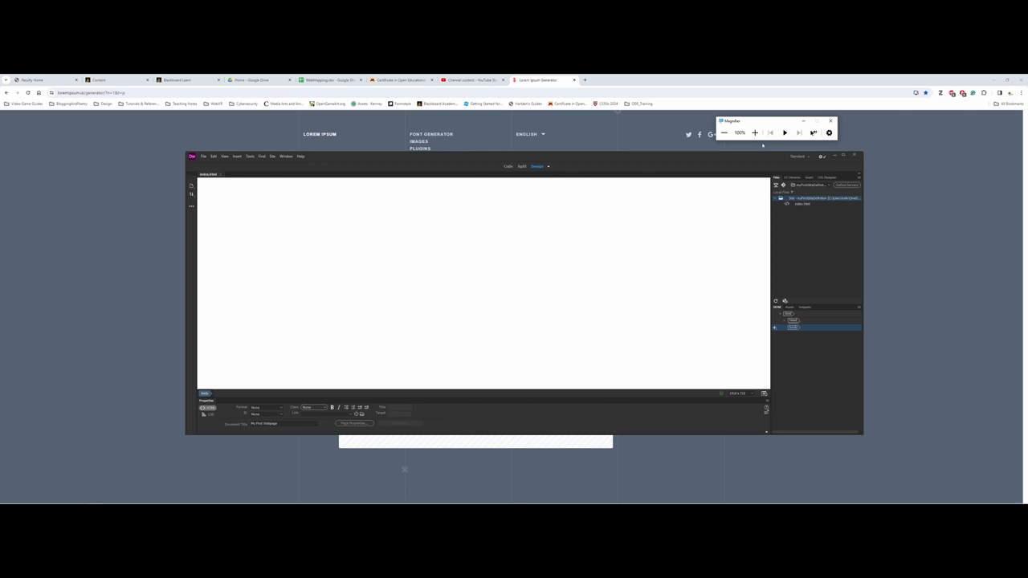
- Reposition the Properties panel and click into its Document Title area
left_click(800, 206)
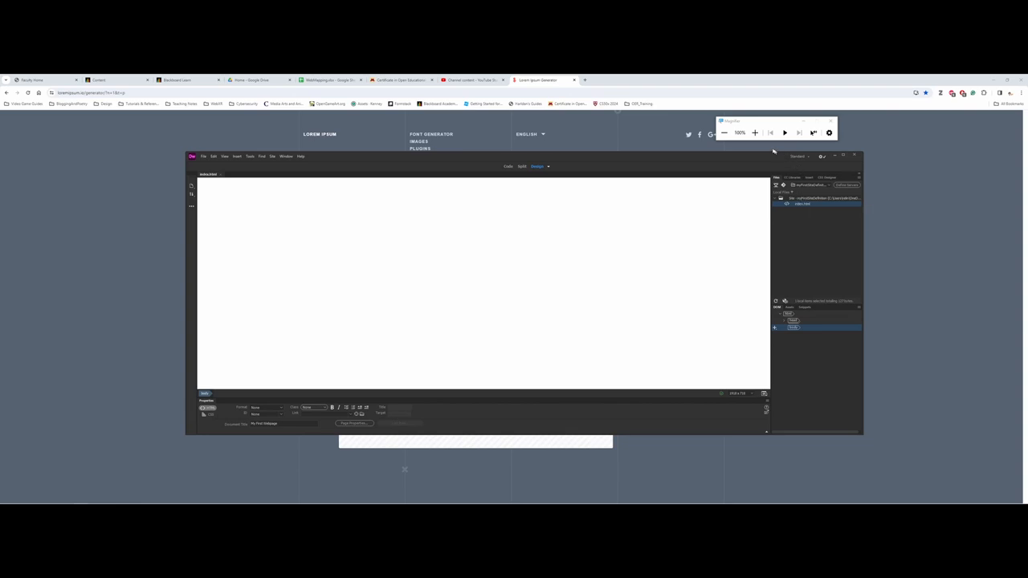
left_click_drag(772, 121, 530, 182)
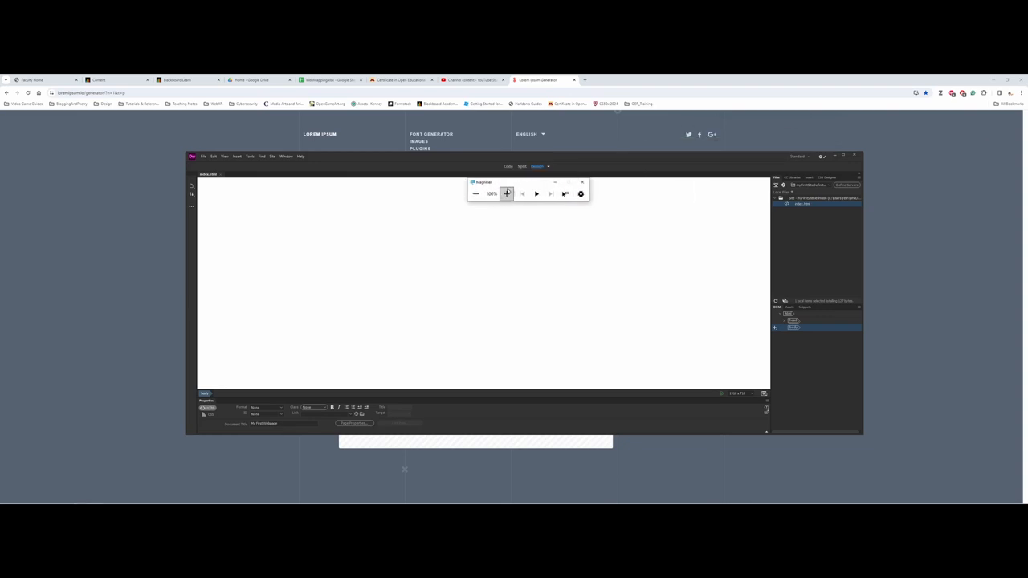
left_click(507, 194)
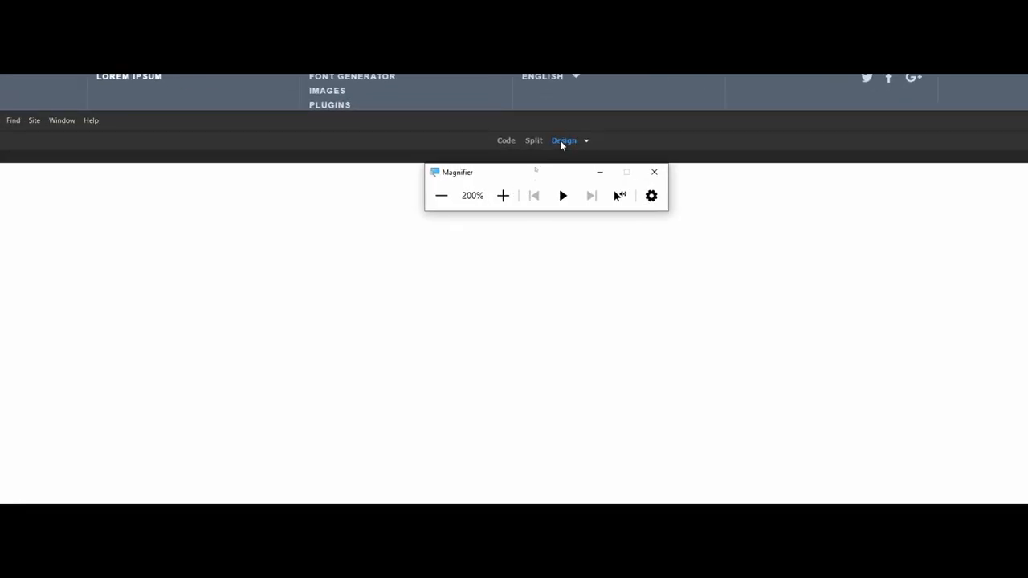
mouse_move(561, 143)
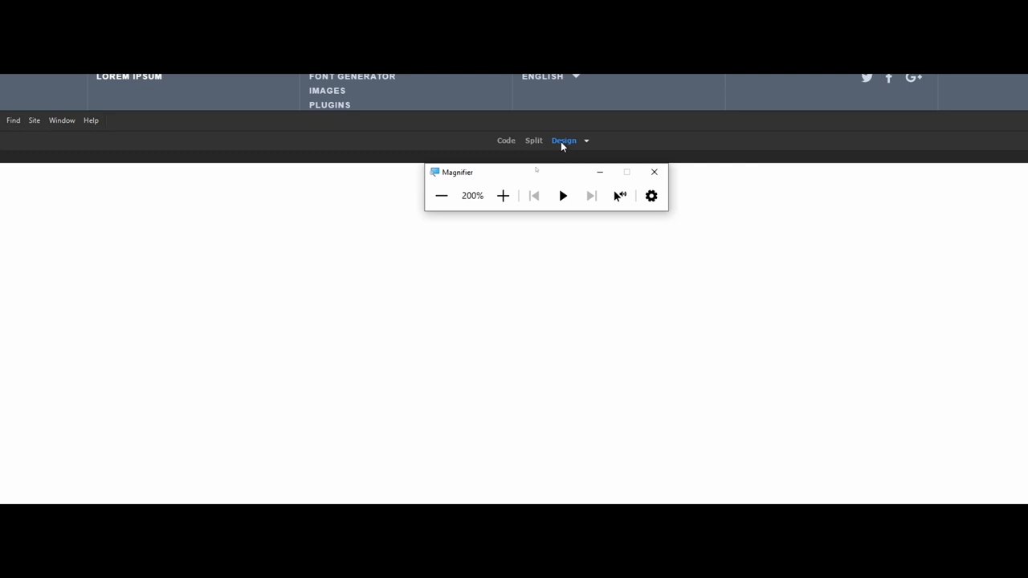
mouse_move(557, 149)
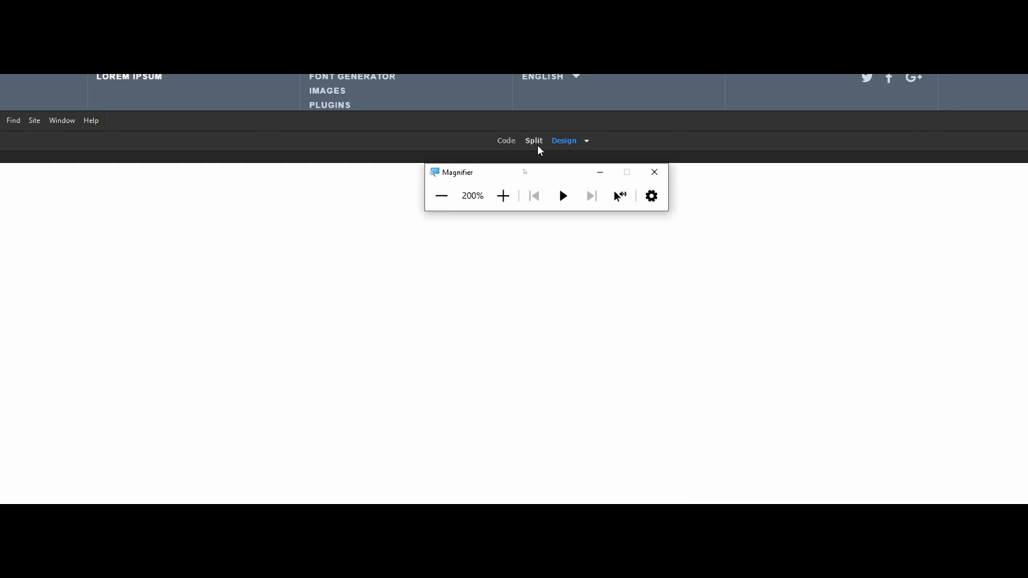
mouse_move(532, 140)
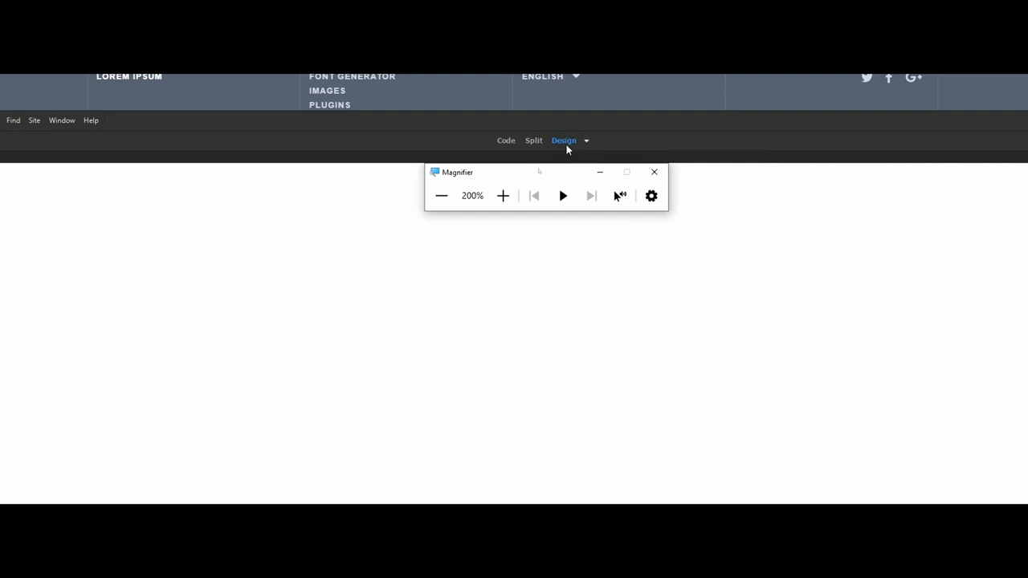
mouse_move(567, 148)
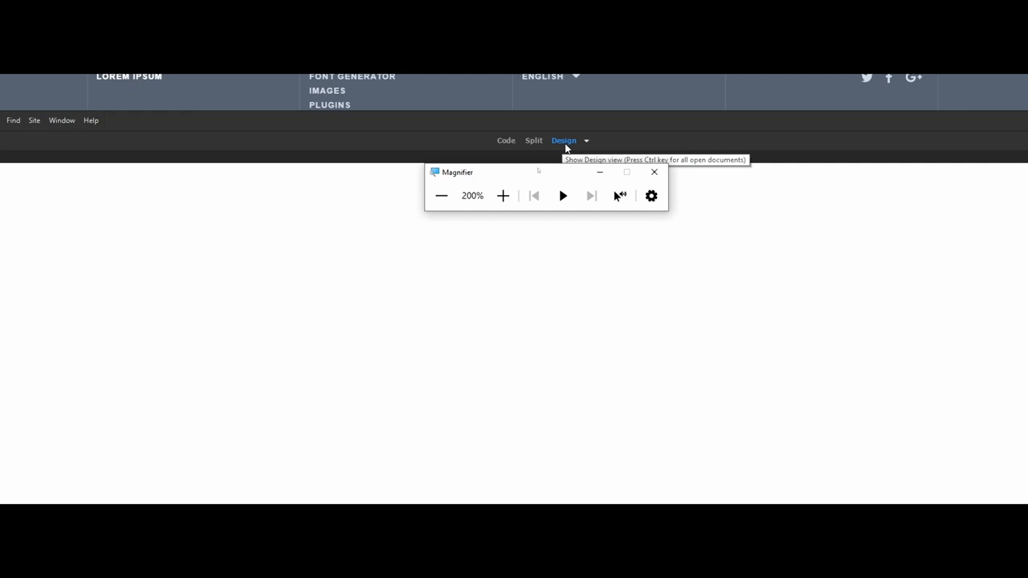
mouse_move(567, 147)
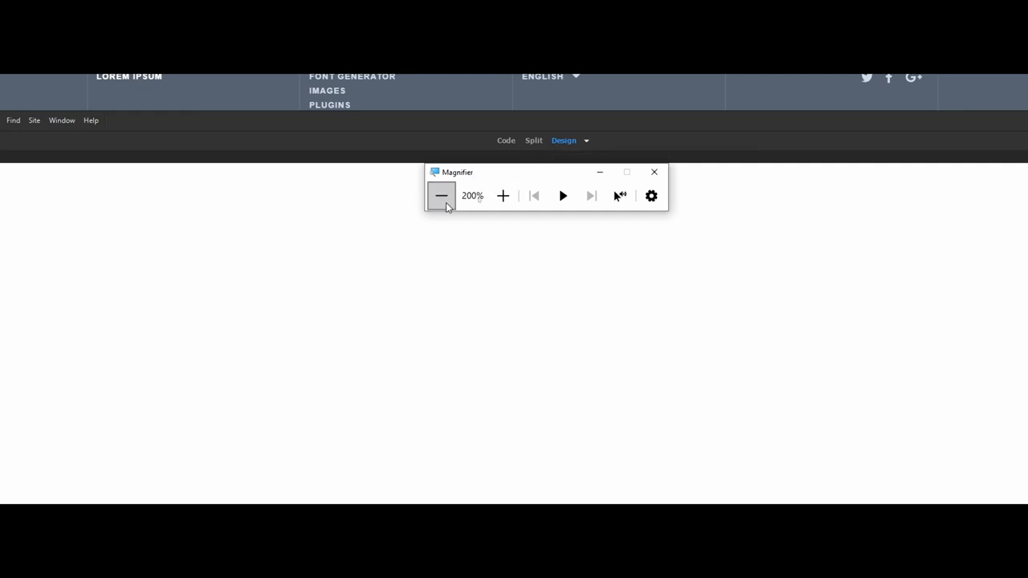
left_click(441, 195)
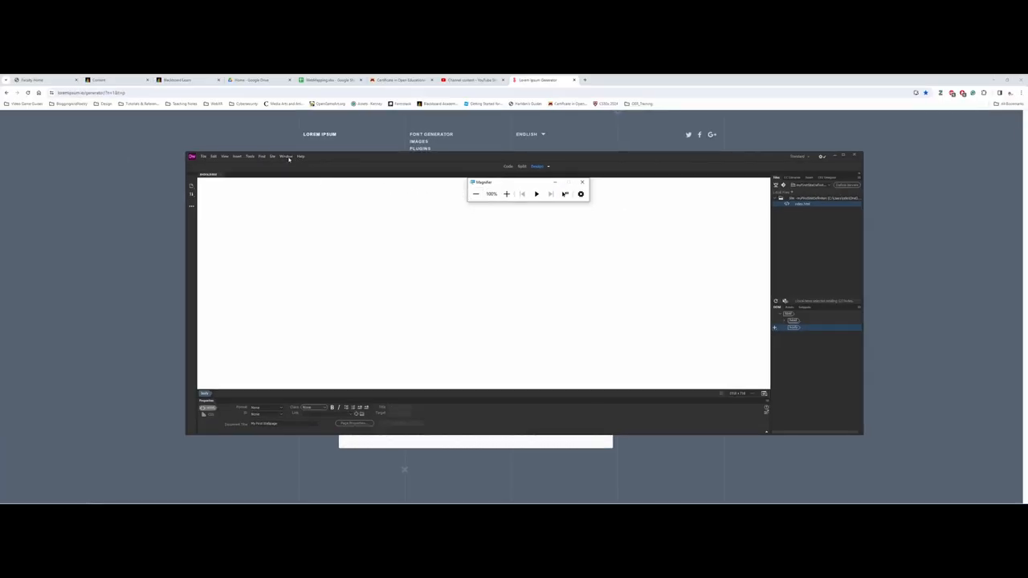
- Browse the panel and workspace options, dismiss them, and drag the panel back
left_click(286, 155)
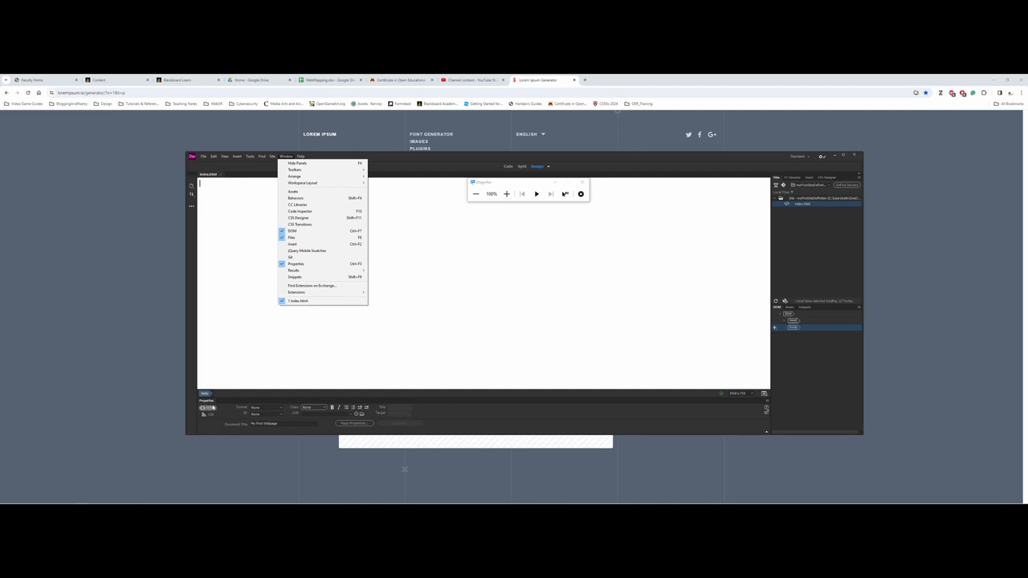
mouse_move(216, 407)
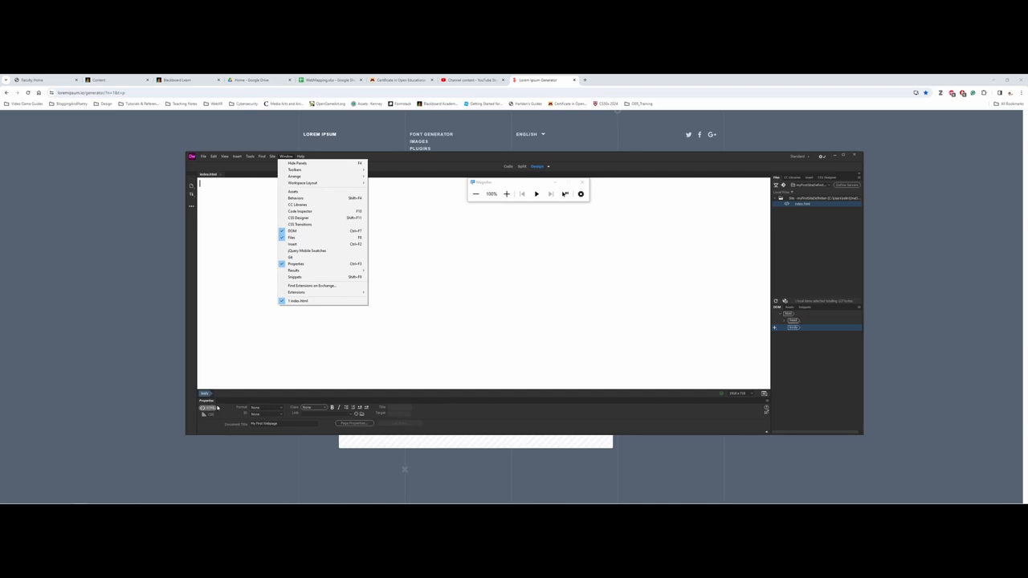
left_click(424, 343)
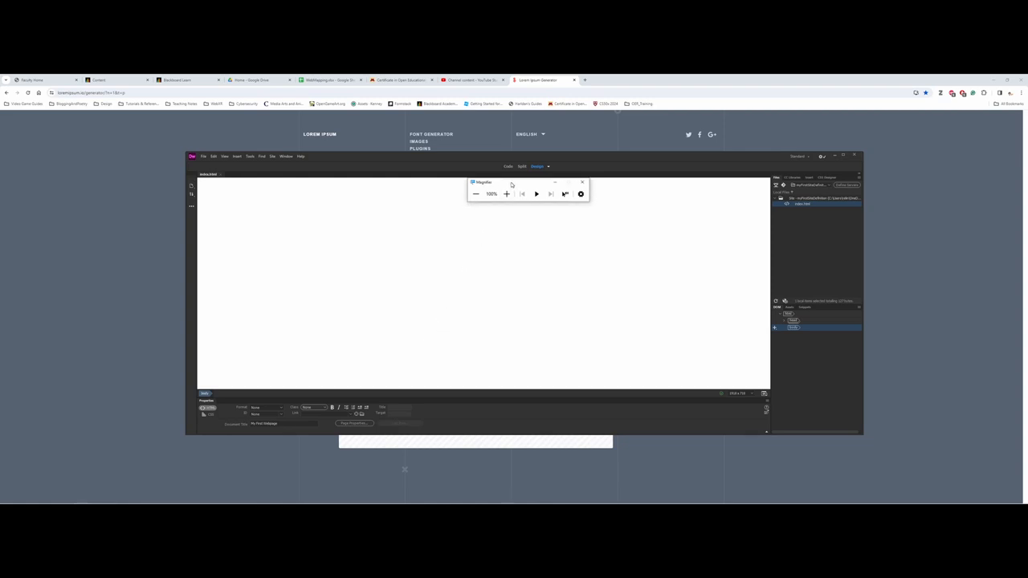
left_click_drag(510, 183, 260, 356)
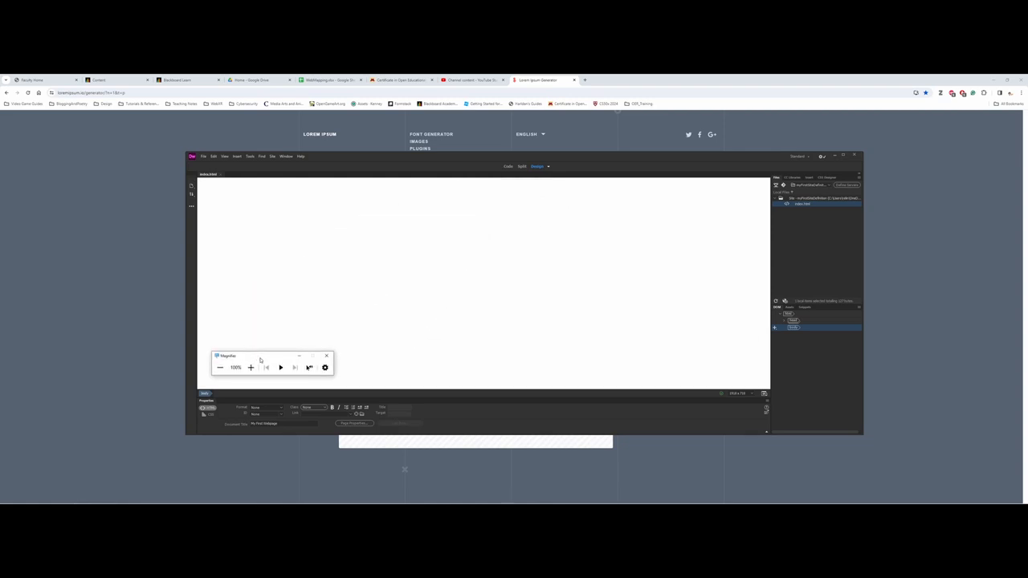
mouse_move(252, 367)
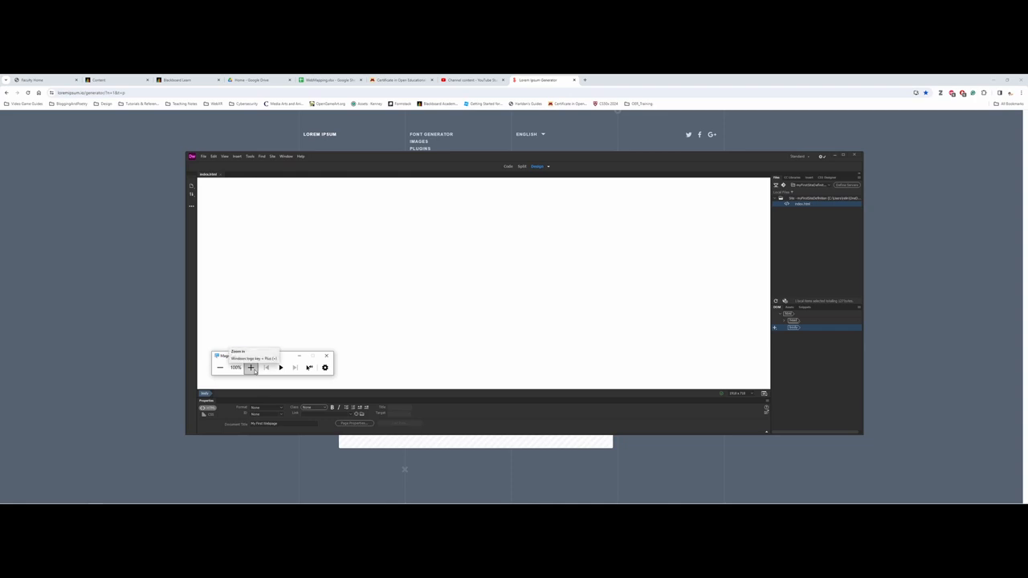
left_click(251, 368)
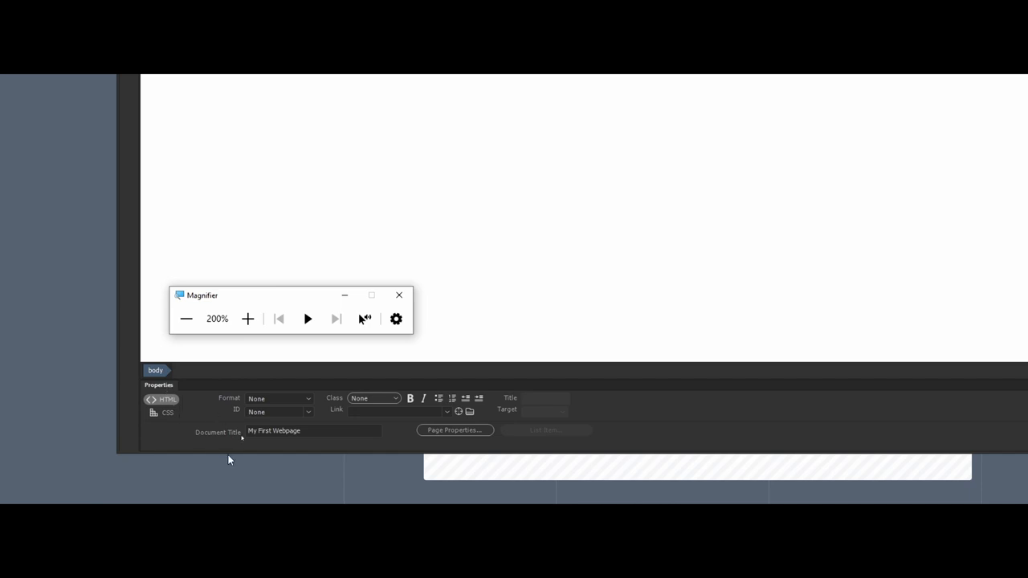
mouse_move(180, 440)
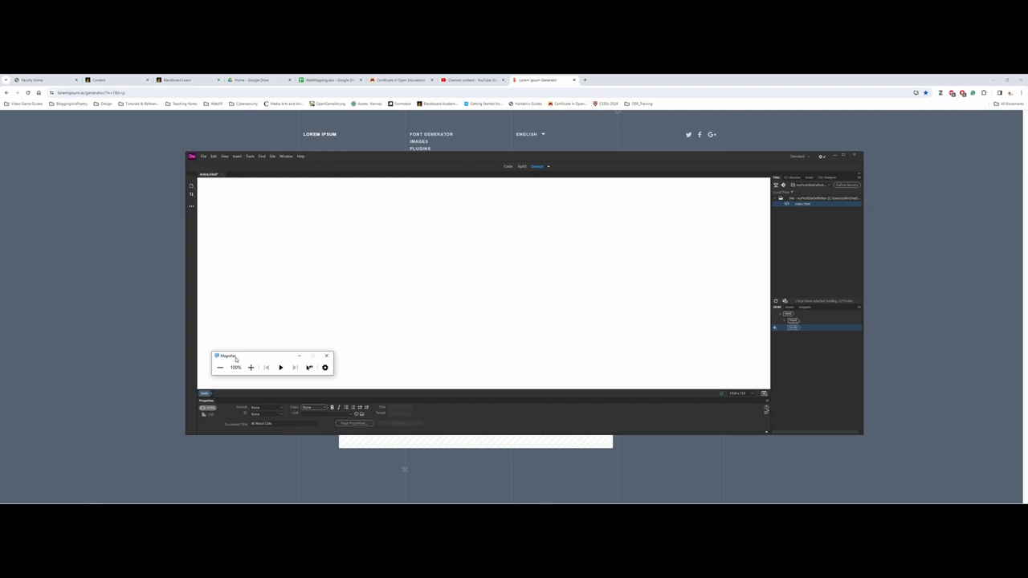
- Request a Google Chrome preview from the Preview in Browser list
left_click_drag(229, 356, 618, 344)
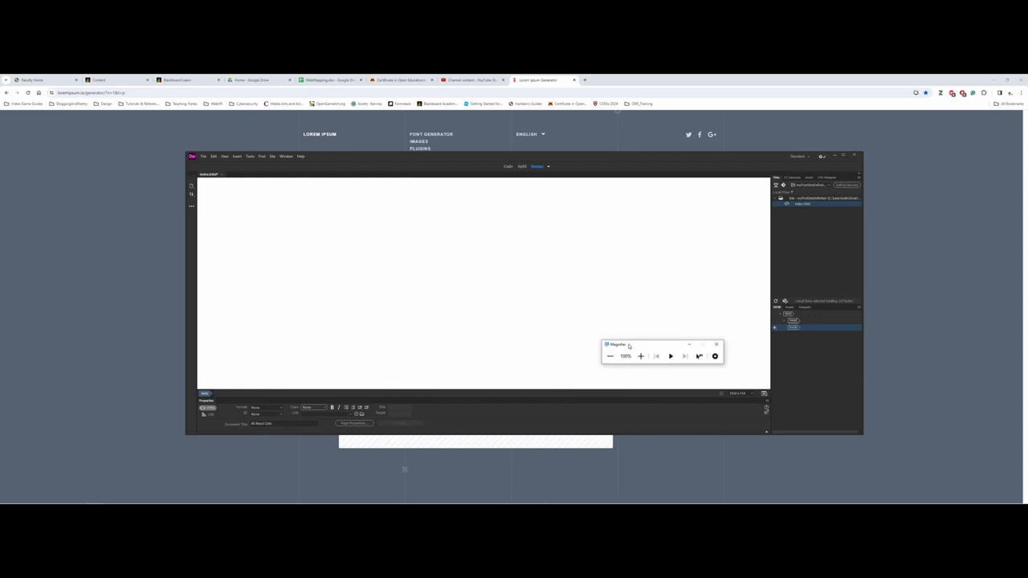
mouse_move(626, 349)
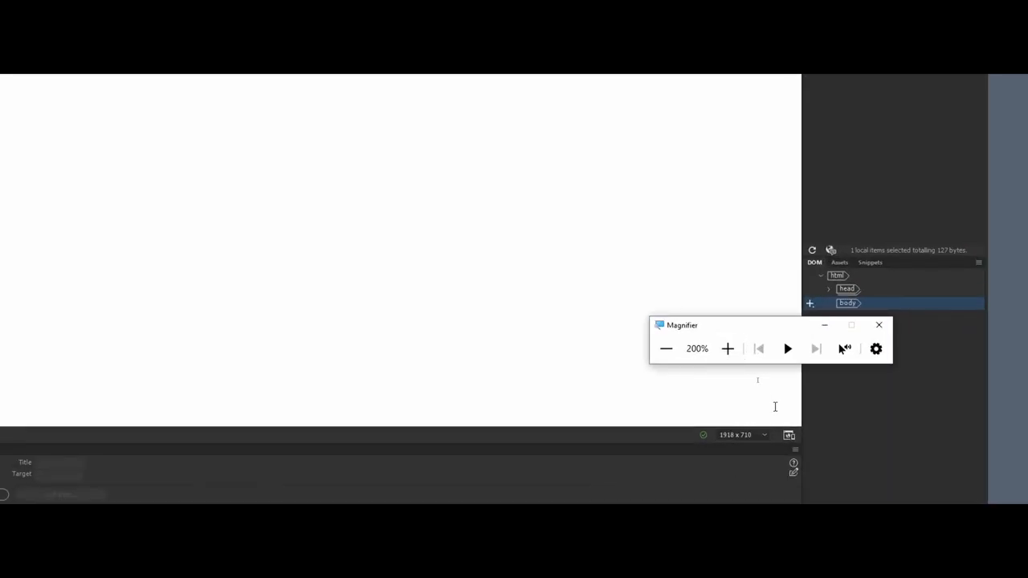
mouse_move(789, 435)
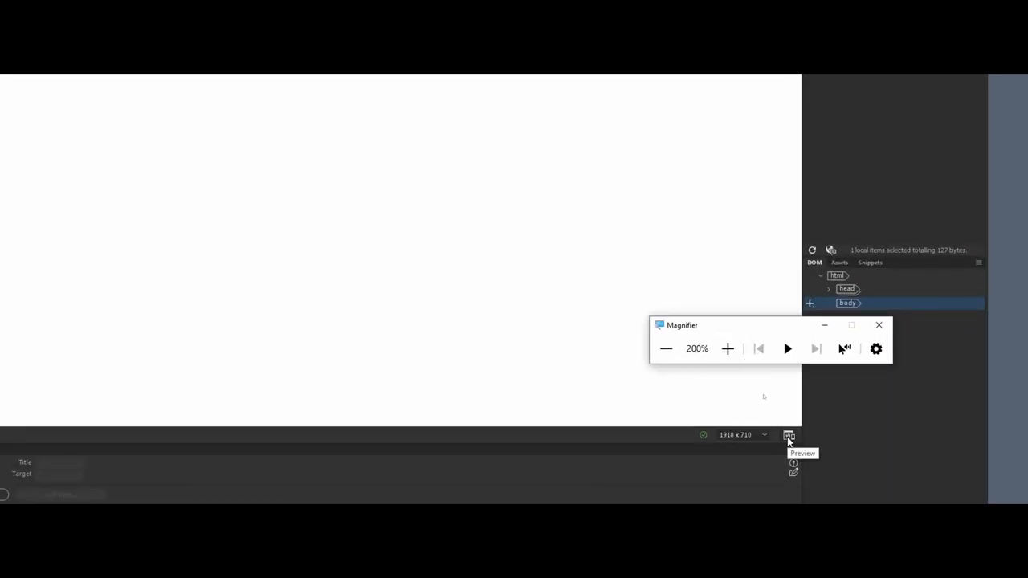
left_click(789, 435)
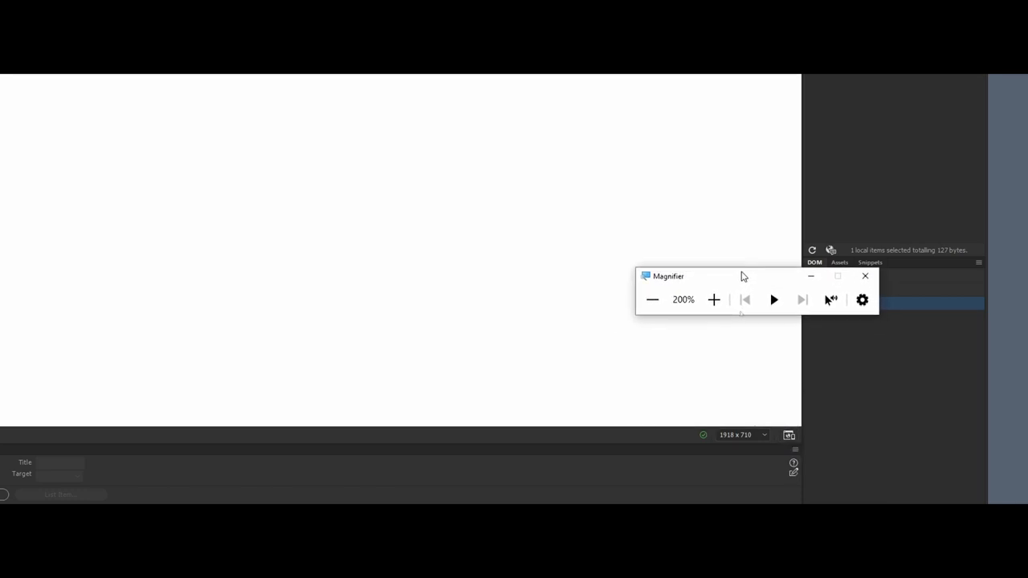
left_click(789, 429)
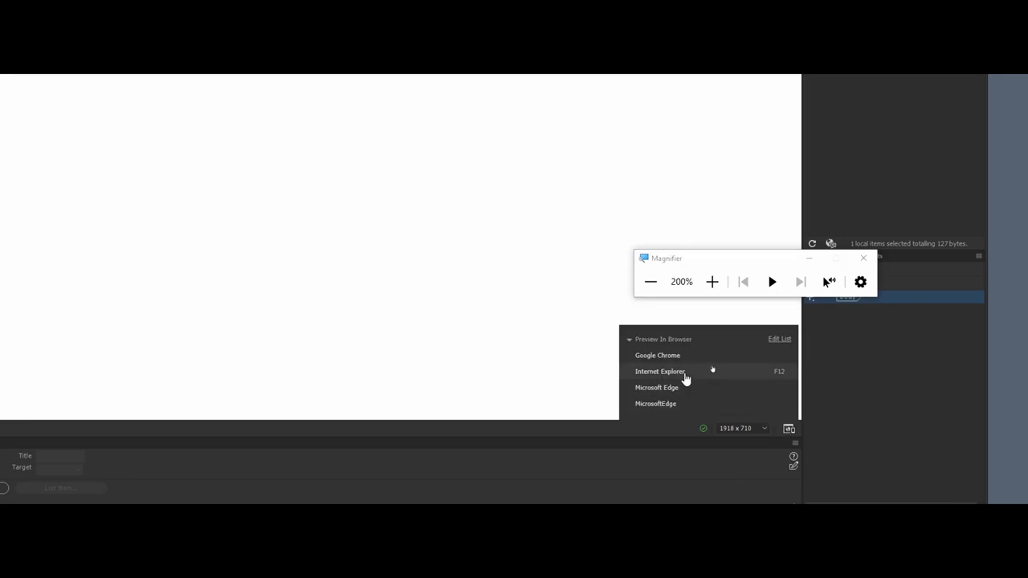
mouse_move(711, 368)
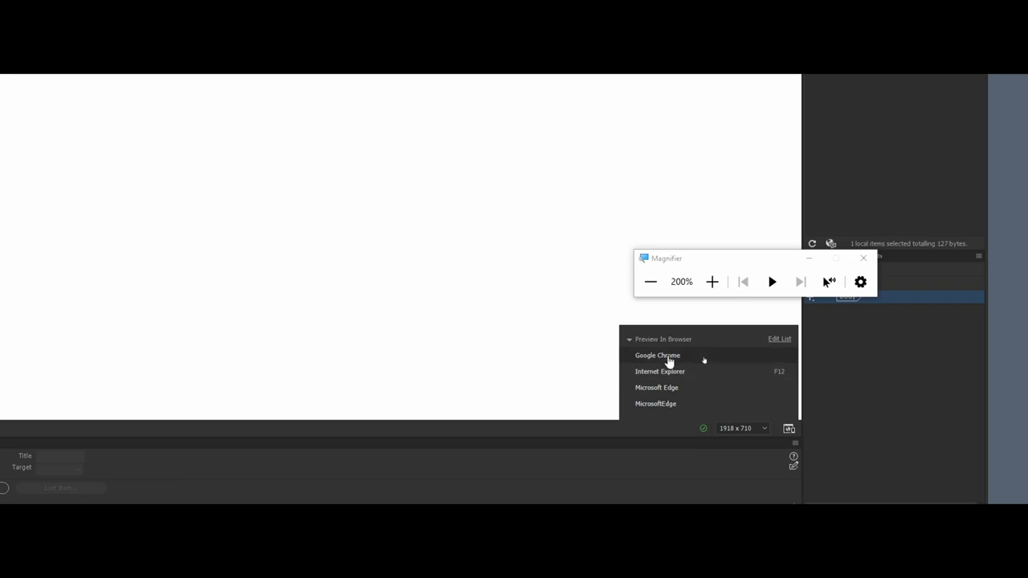
left_click(658, 355)
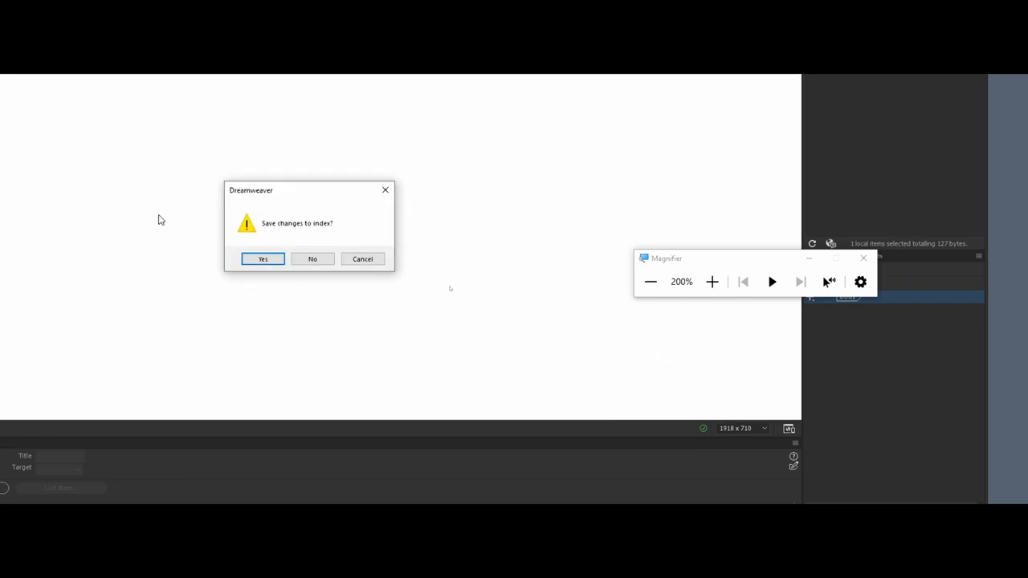
- Answer Yes to the 'Save changes to index?' prompt
left_click(263, 259)
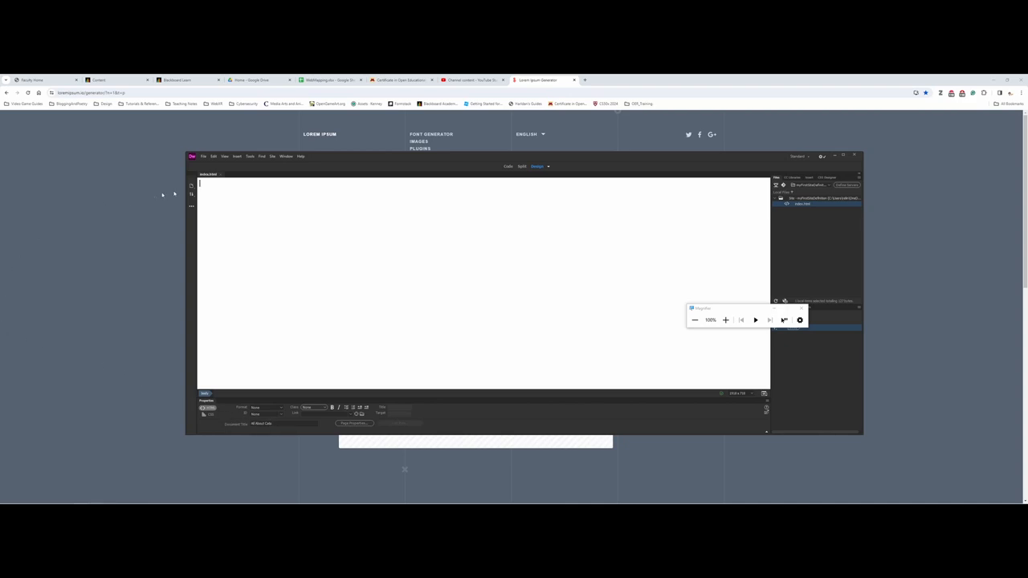
left_click(204, 156)
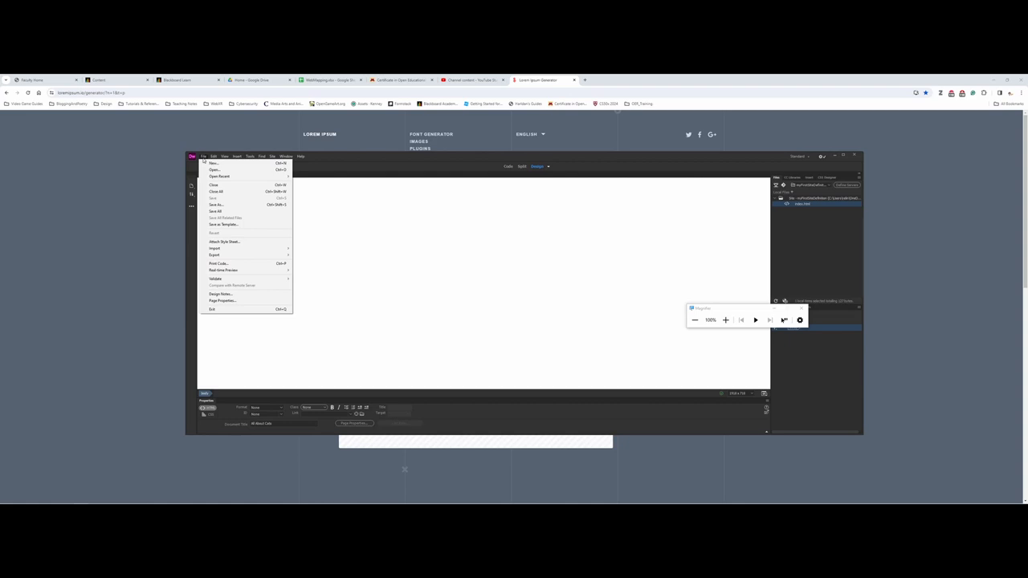
left_click(212, 163)
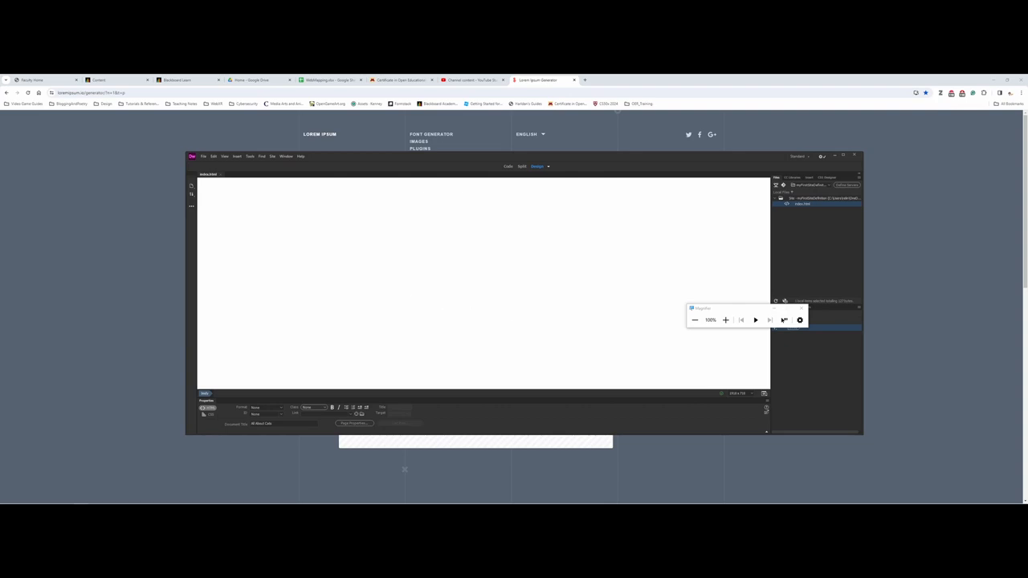
- Type 'Welcome to my website about cats!' as the page's first line
type("Welcome to")
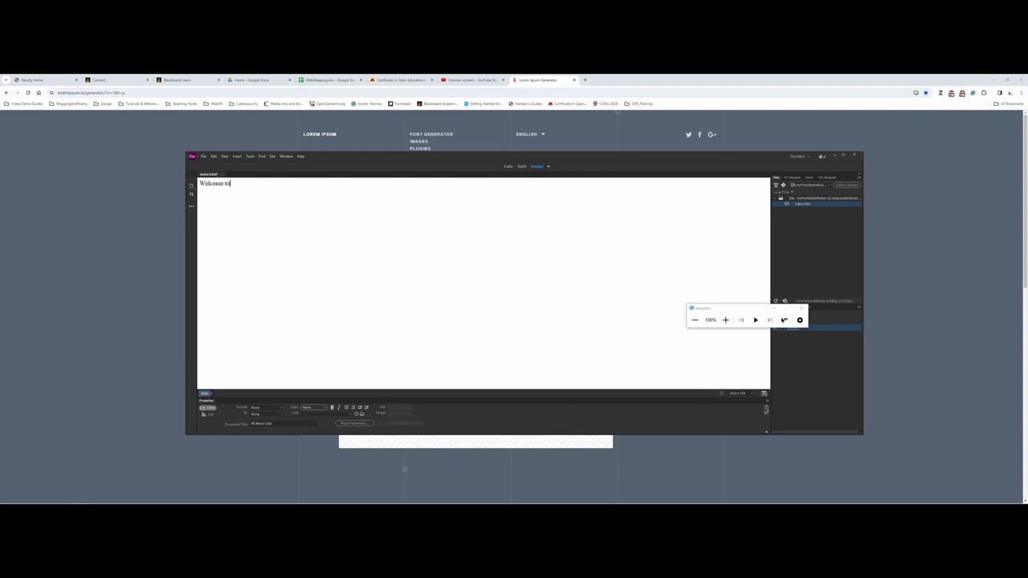
type("my website")
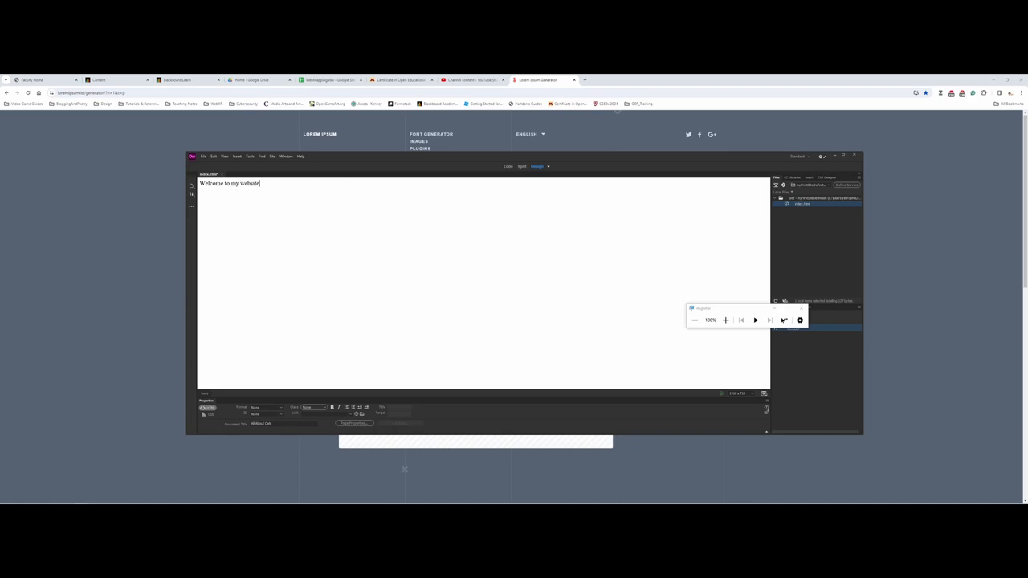
type("about cats")
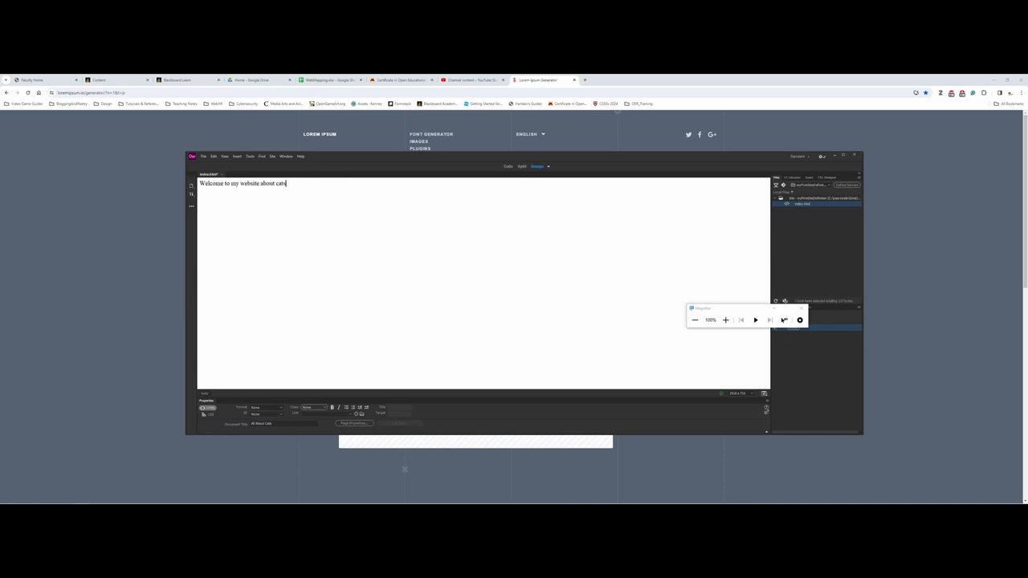
type("!")
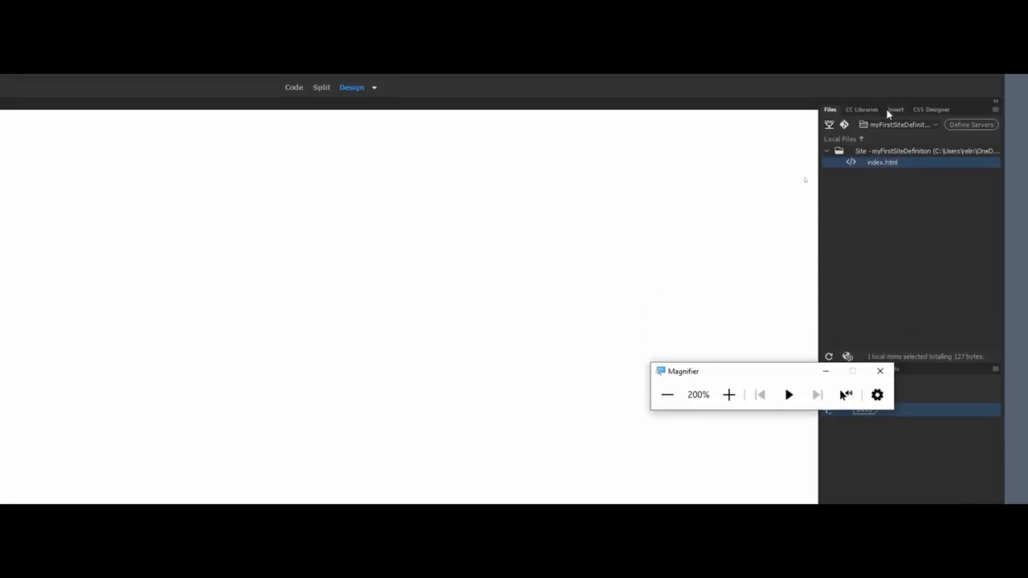
- Show the Insert panel and scroll through its HTML elements
left_click(896, 109)
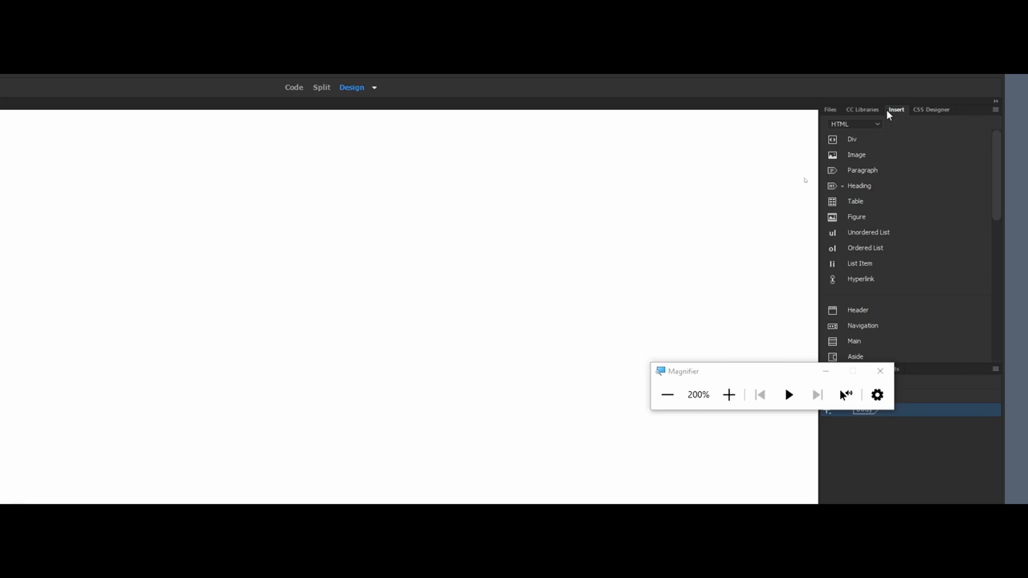
mouse_move(861, 169)
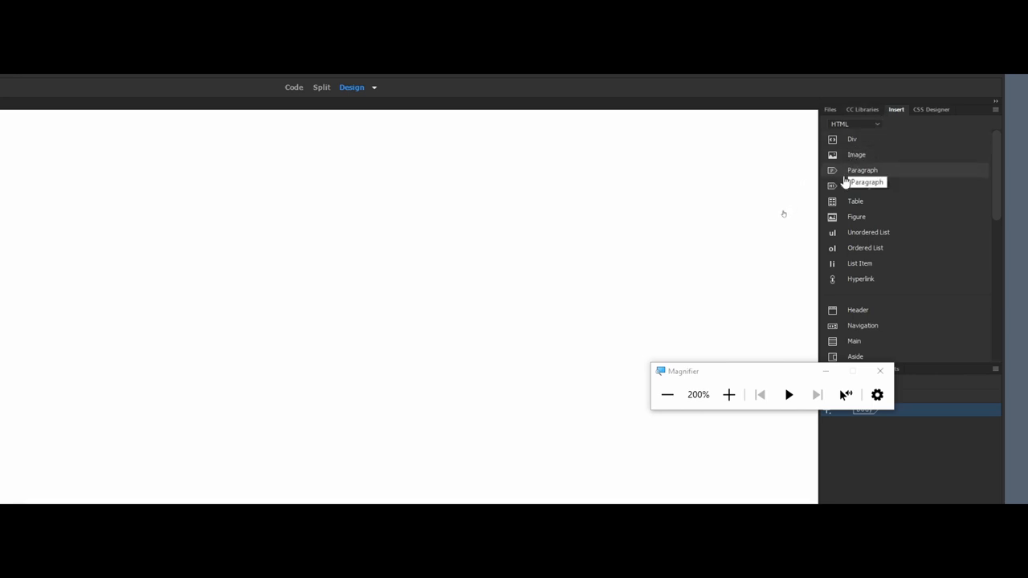
mouse_move(845, 186)
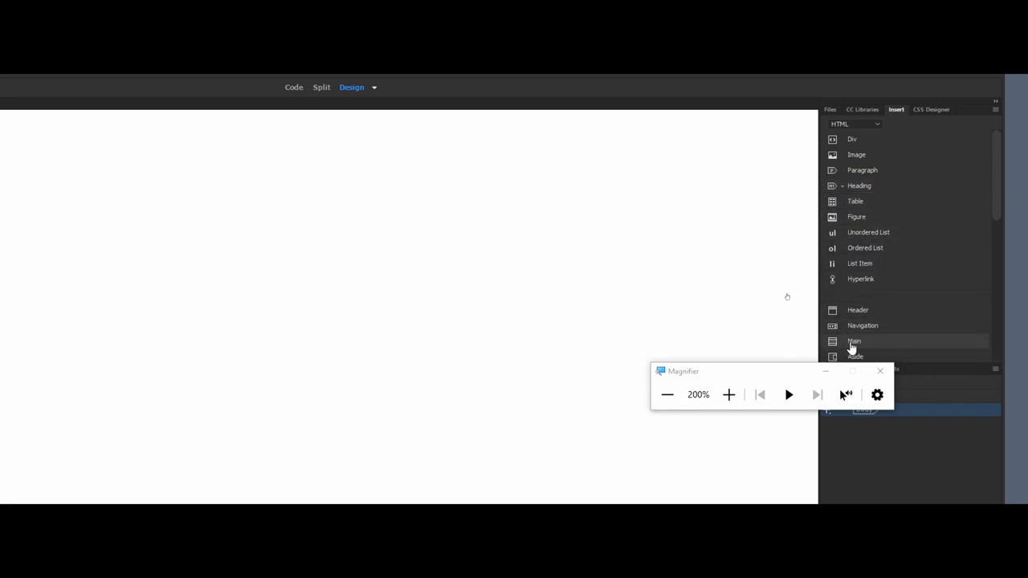
scroll("down", 3)
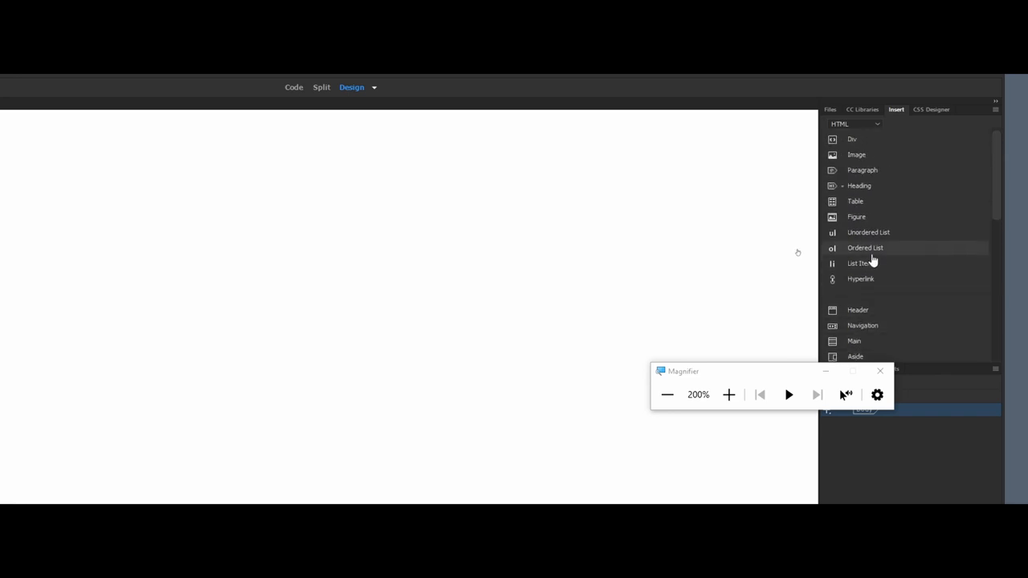
mouse_move(868, 258)
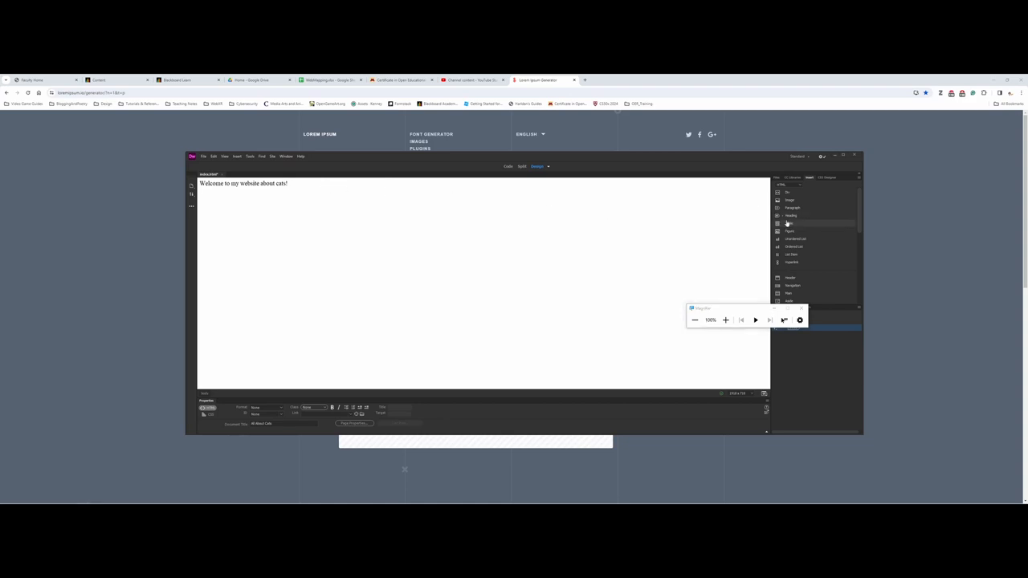
- Format the welcome line as H1 from the Heading dropdown
left_click(795, 215)
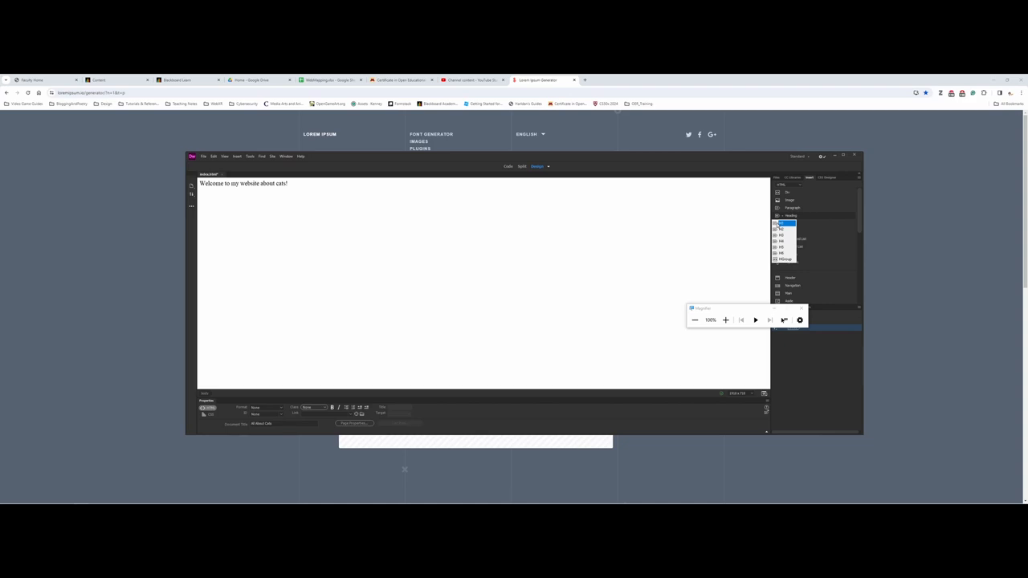
left_click(783, 223)
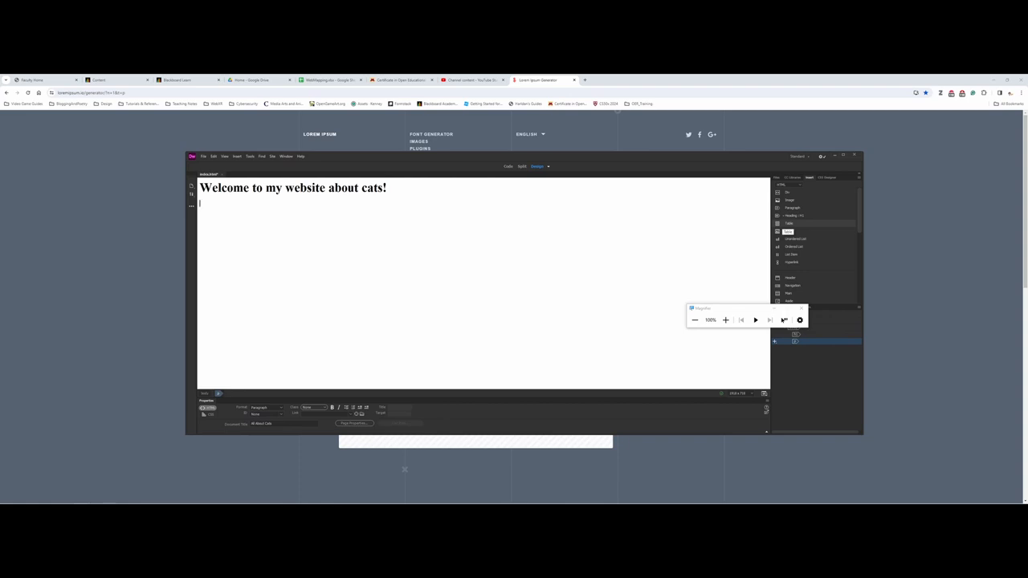
- Type 'Cats are really neat because:' in the paragraph below the heading
type("C")
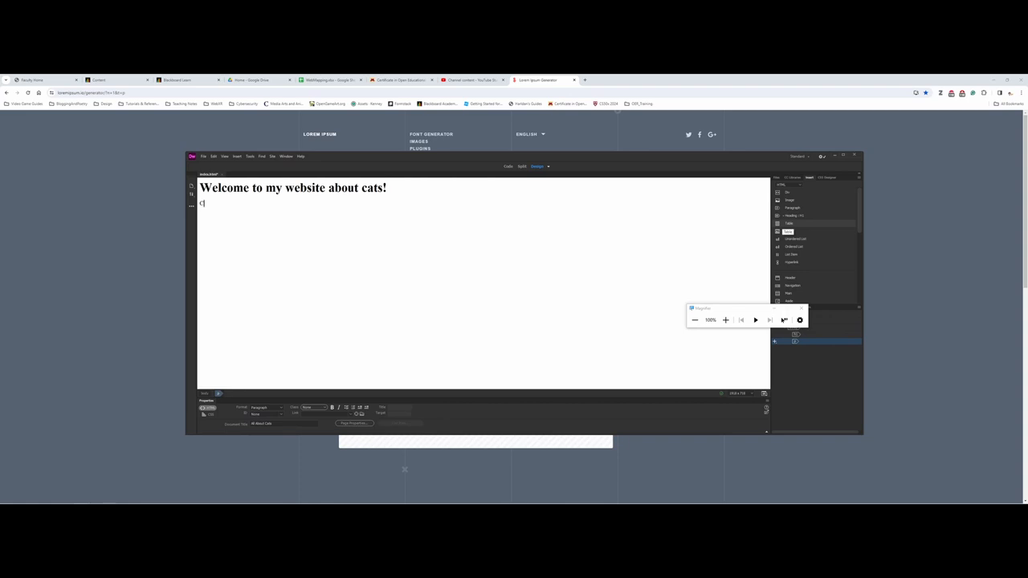
type("Cats are really neat because:")
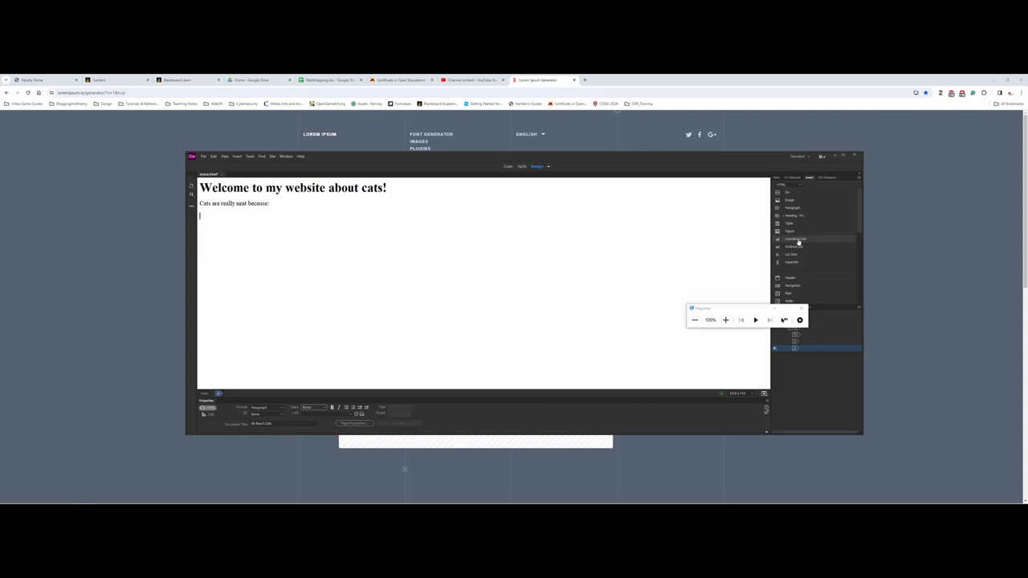
- Add bullets 'They get the zoomies', 'Like to play hide…' and a headbutts item
left_click(795, 239)
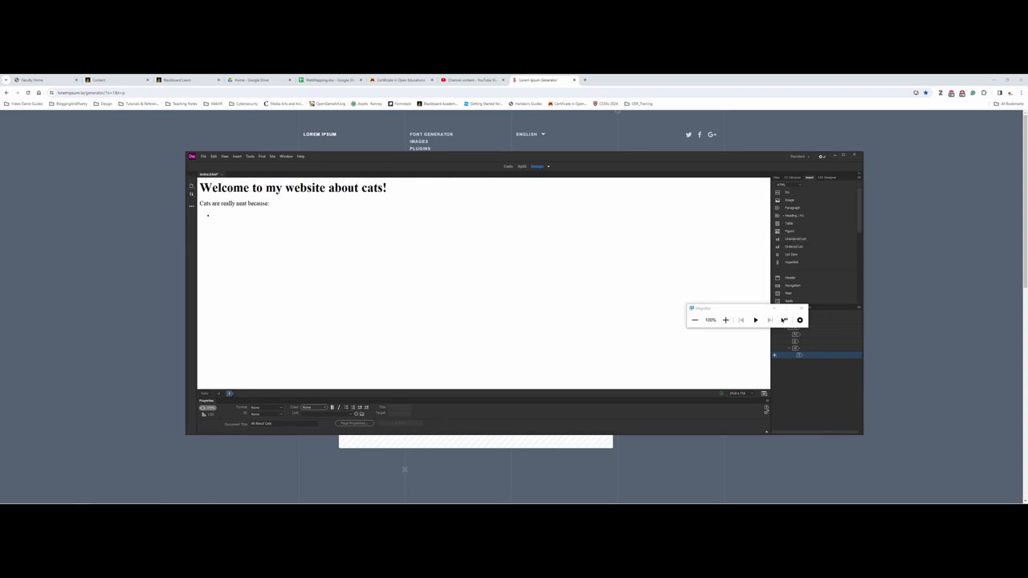
left_click(212, 217)
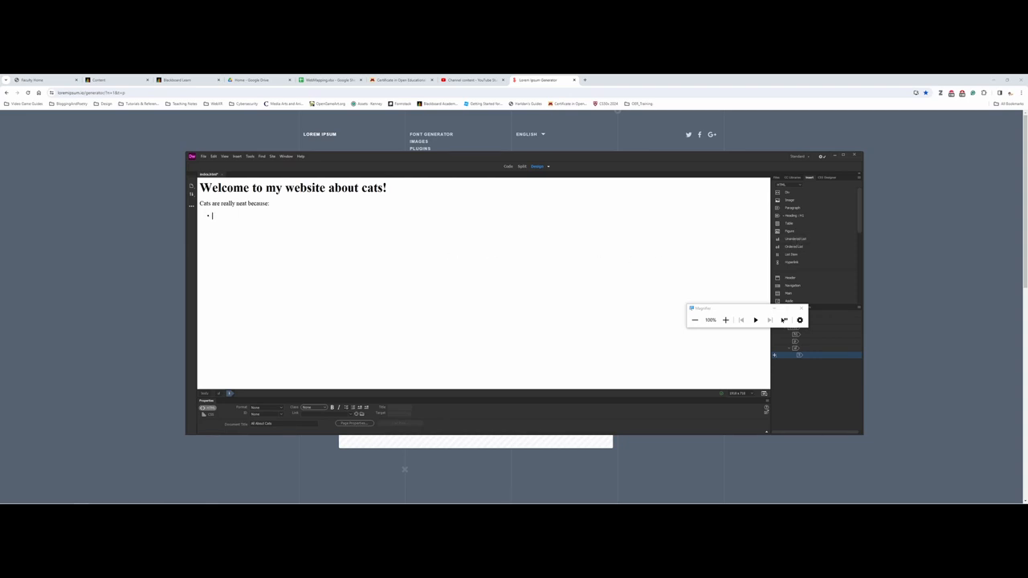
type("They get the zoo")
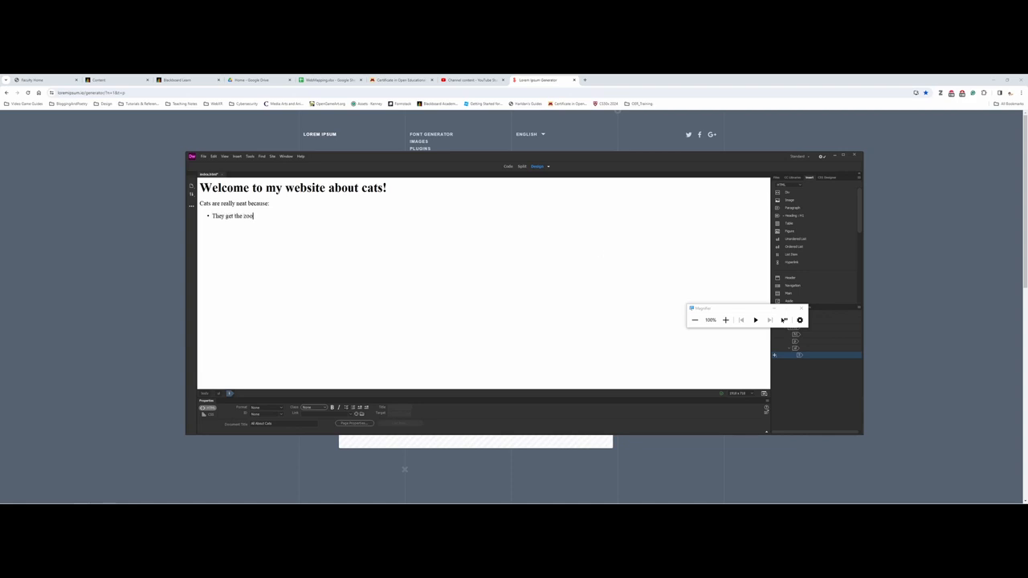
type("mies")
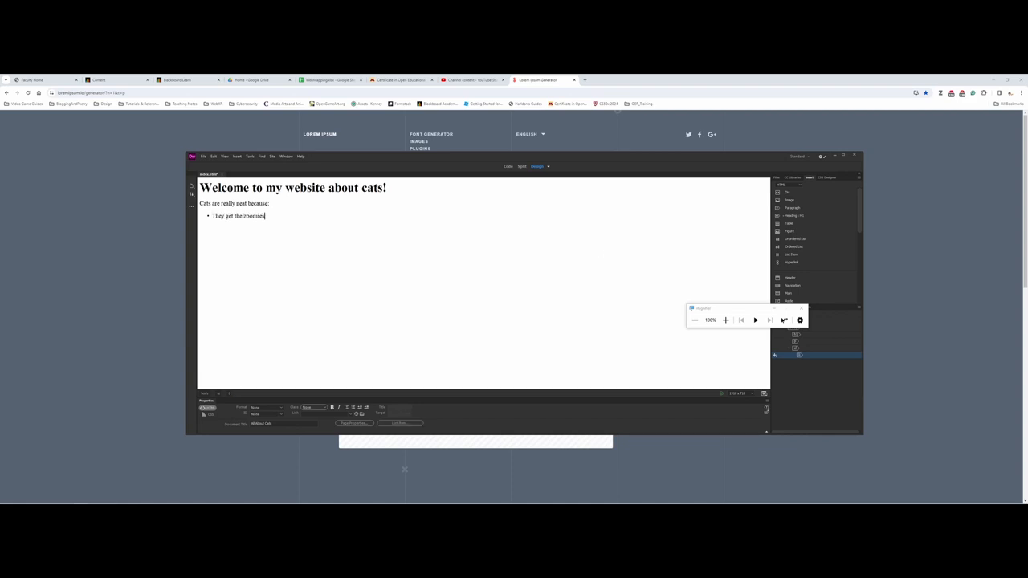
key("Enter")
type("I")
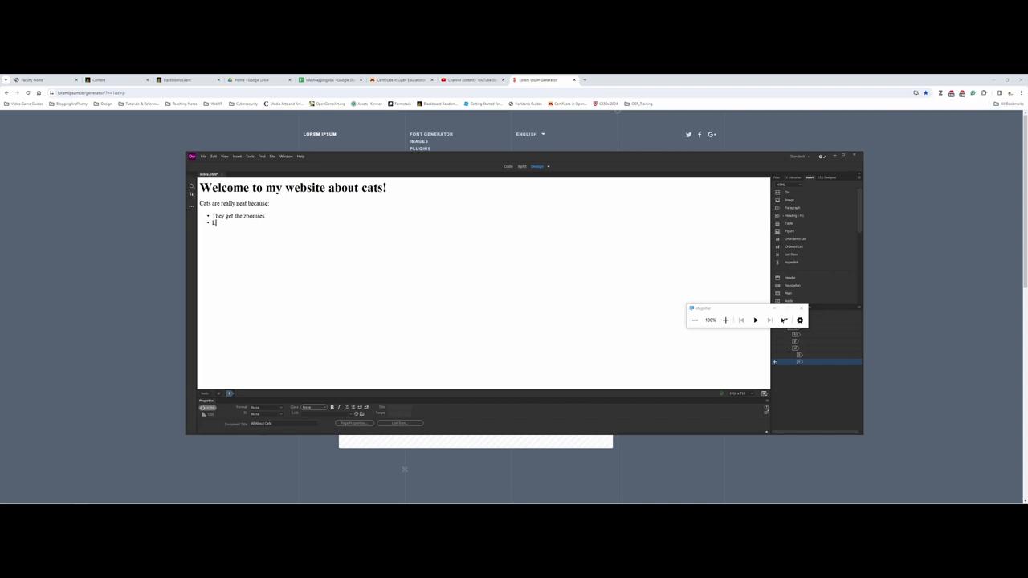
type("Like to play hide and seek")
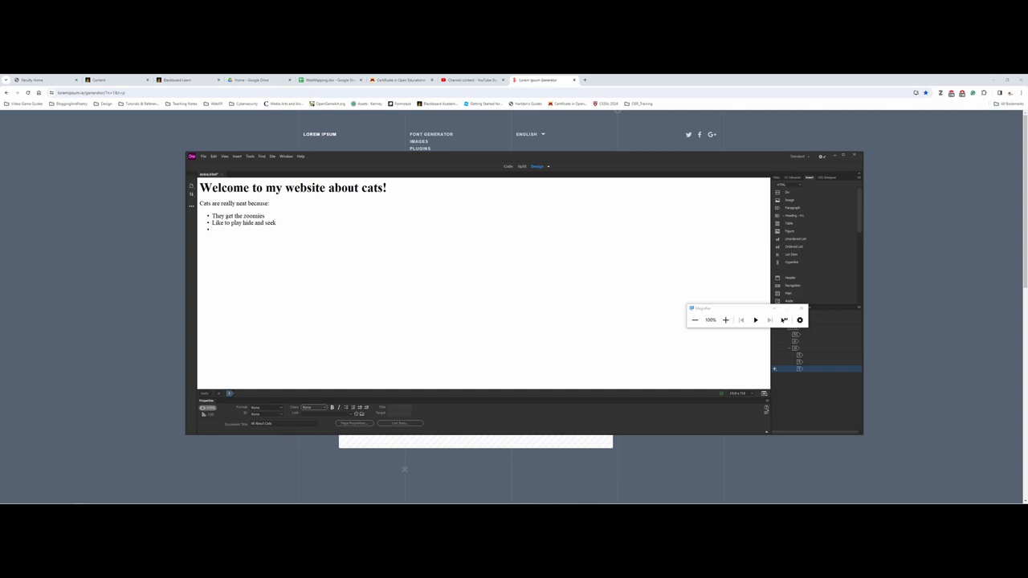
type("Give lots of headbuts")
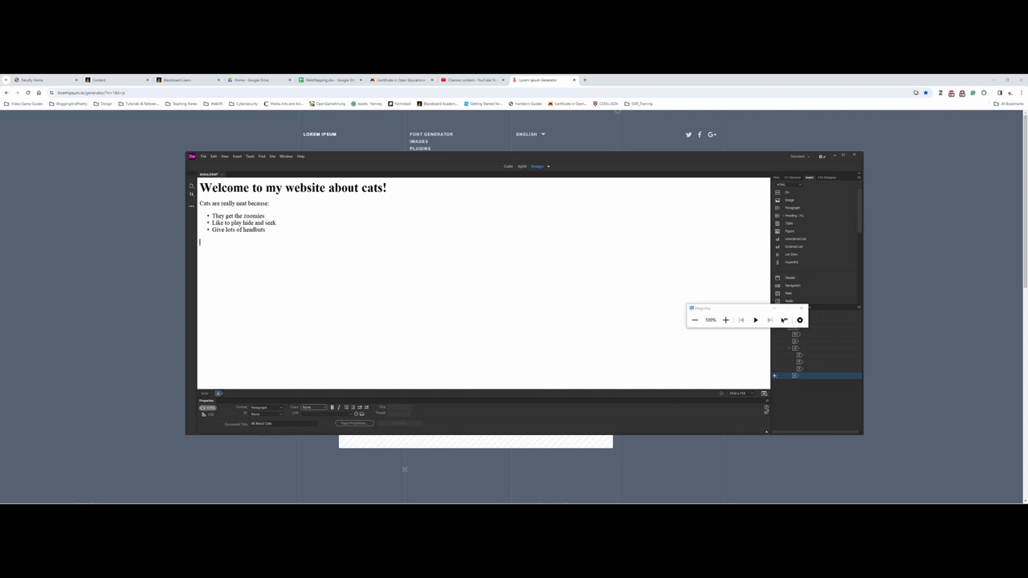
- Type 'All about the history of cats:' and format it as an H2 heading
type("All about the history of cats:")
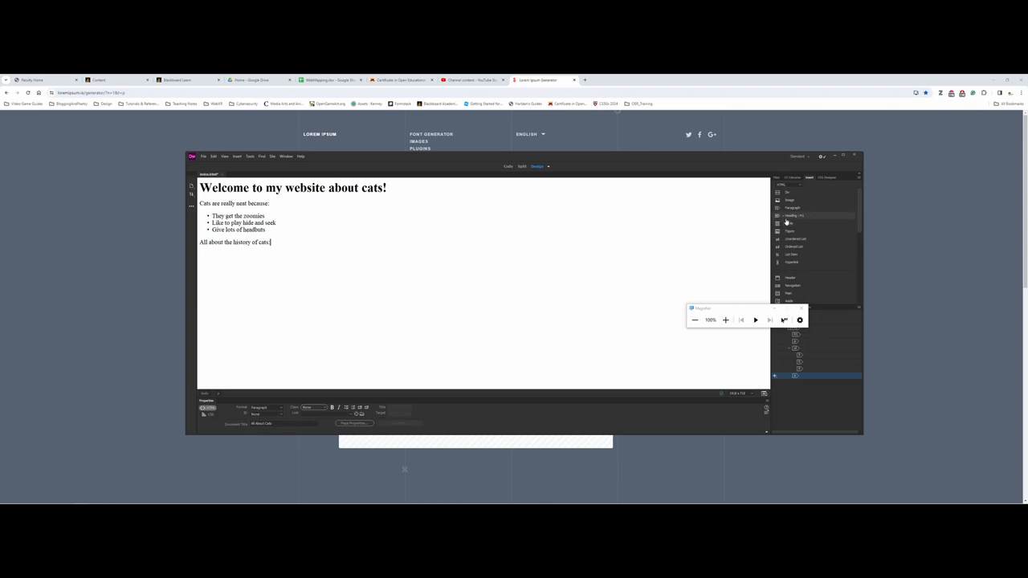
left_click(795, 215)
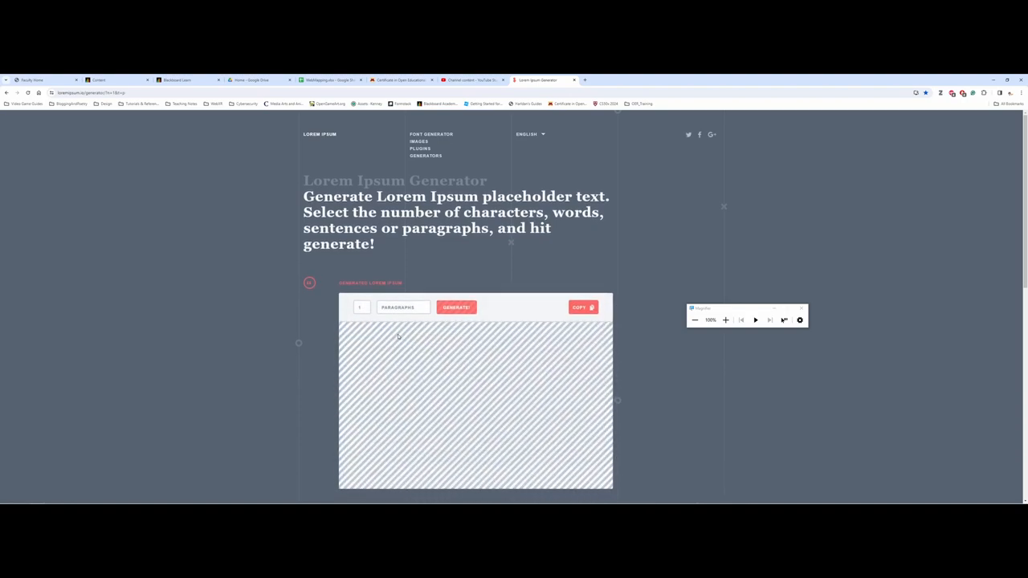
- Generate a Lorem Ipsum paragraph and select all of its text
left_click(457, 307)
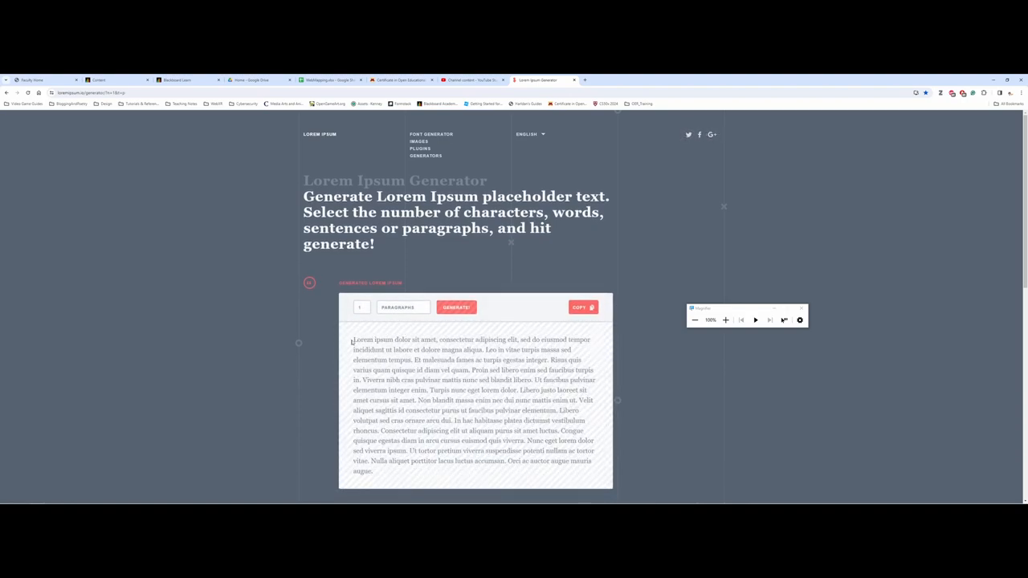
left_click_drag(352, 339, 370, 462)
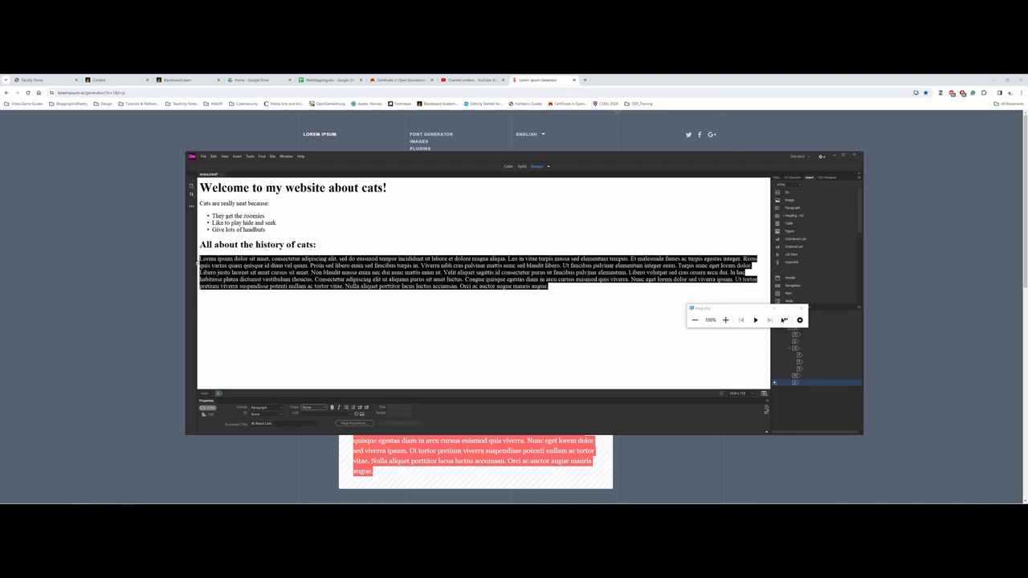
mouse_move(744, 233)
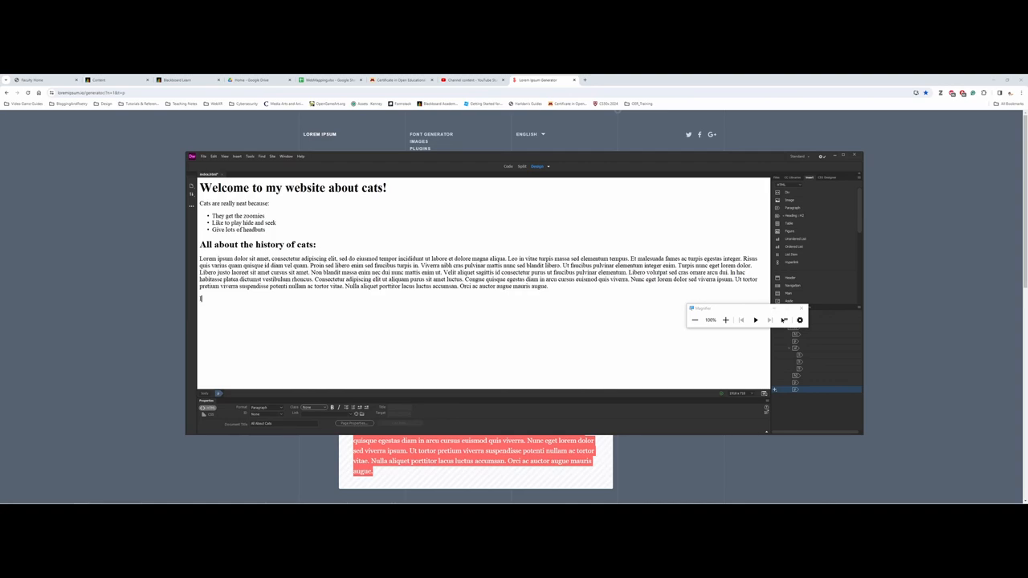
- Start typing the heading 'Important considerations when caring for a cat:' below the lorem ipsum paragraph
type("Important")
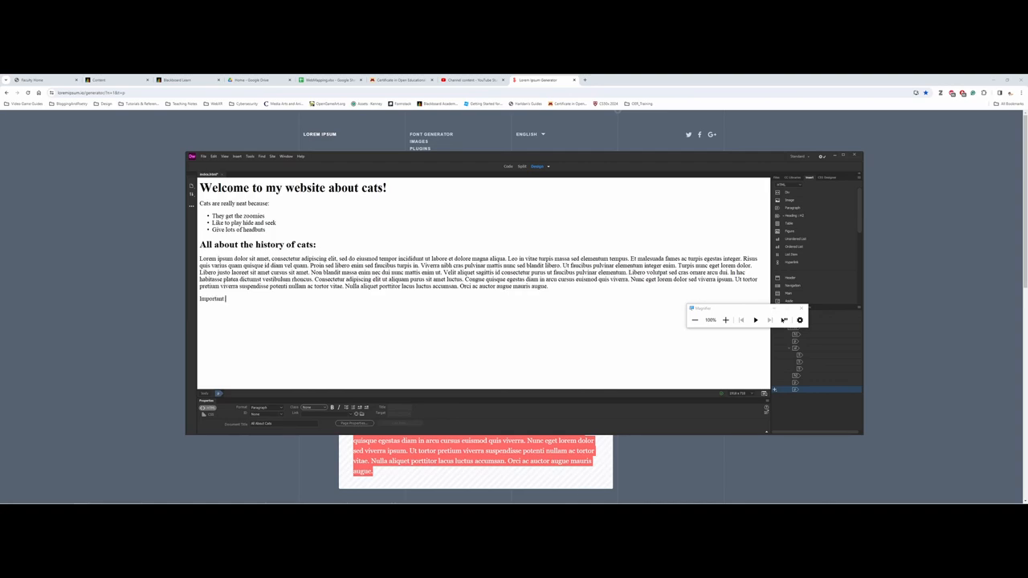
type("considerations whe")
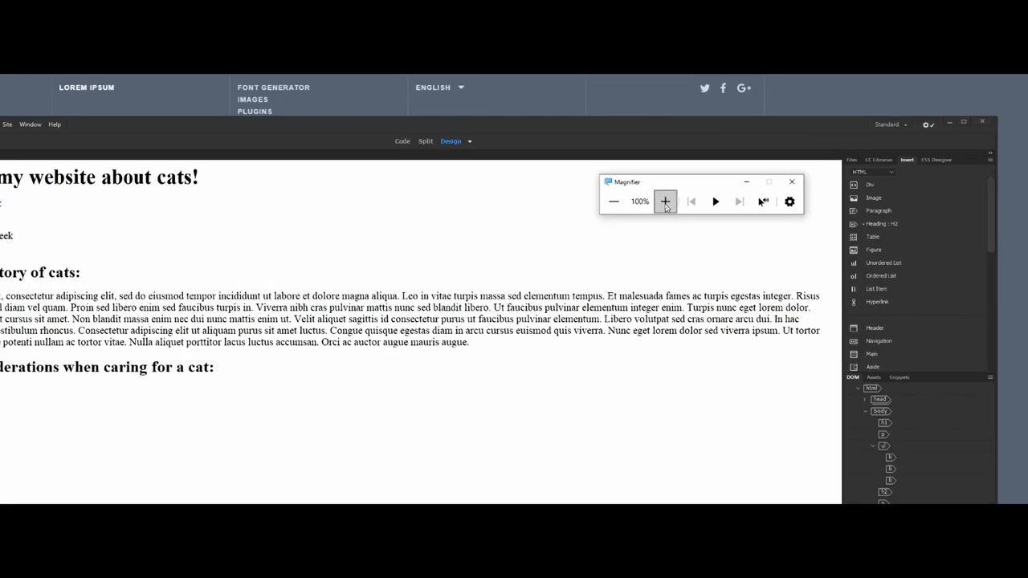
- Add care-tip list items about yearly visits and feeding your kitty twice a day
left_click(665, 200)
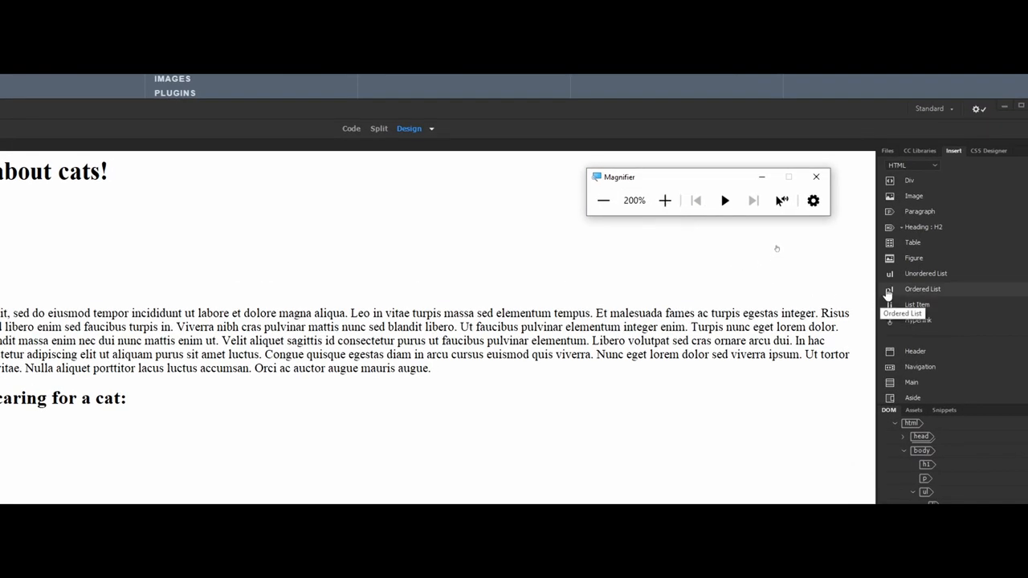
mouse_move(900, 276)
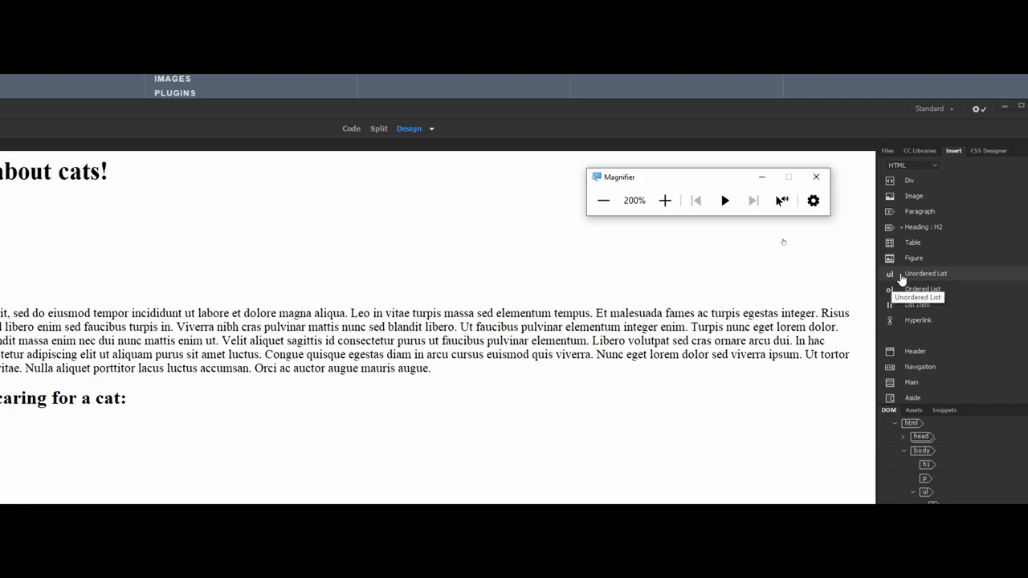
mouse_move(902, 296)
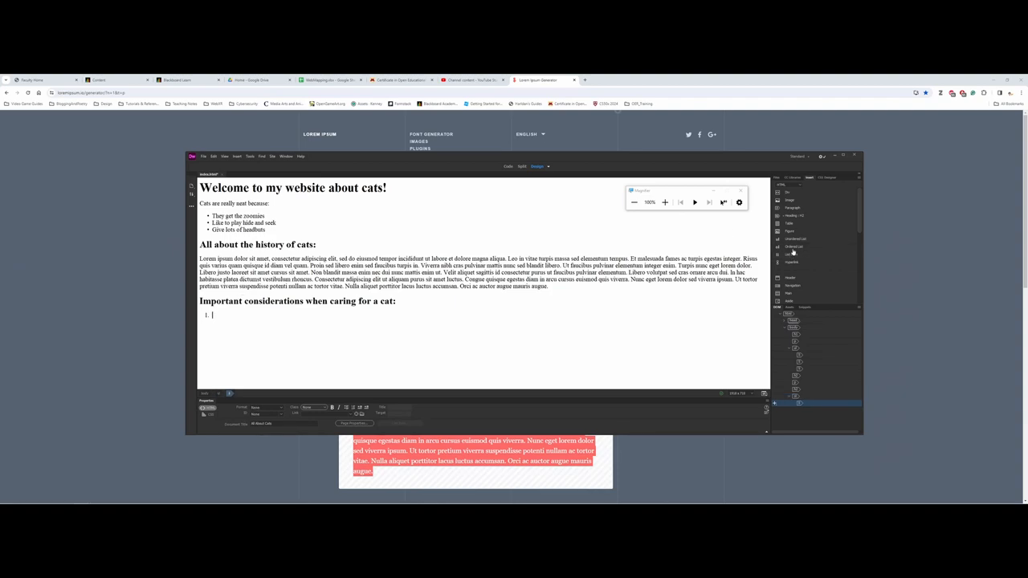
type("Yearly vet")
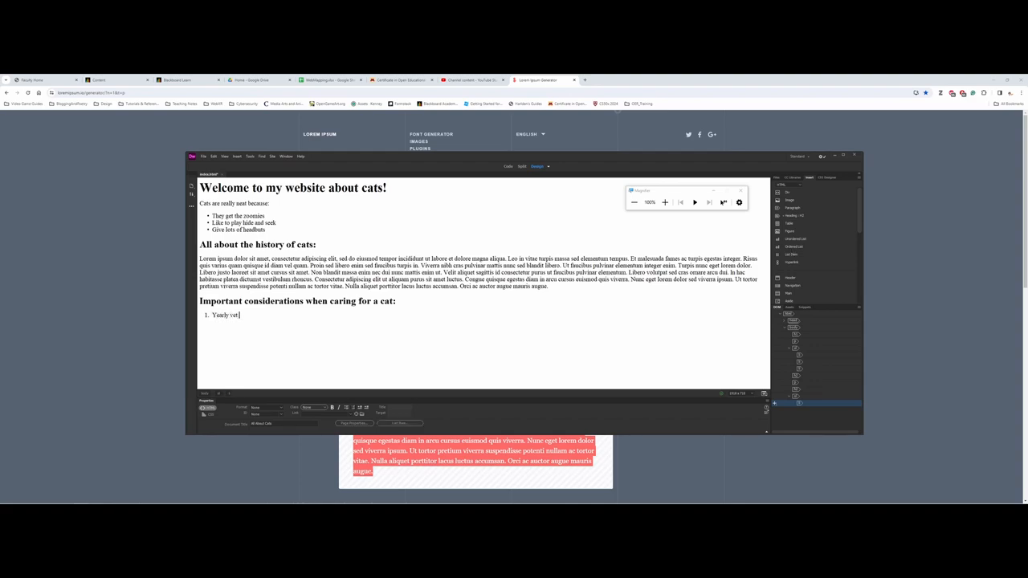
type("visits.")
type("Keeping a clean litter box.")
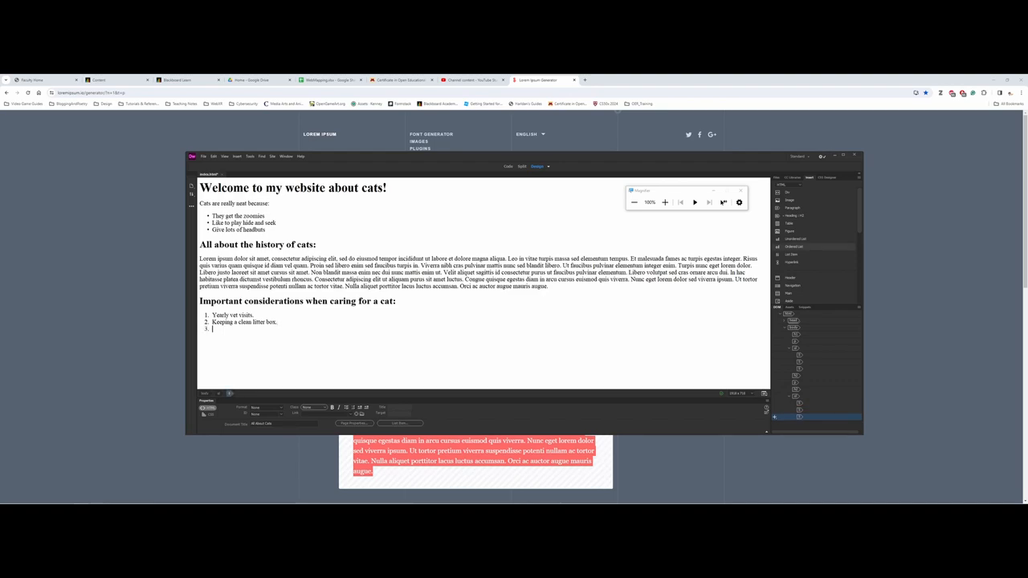
type("Feeding y")
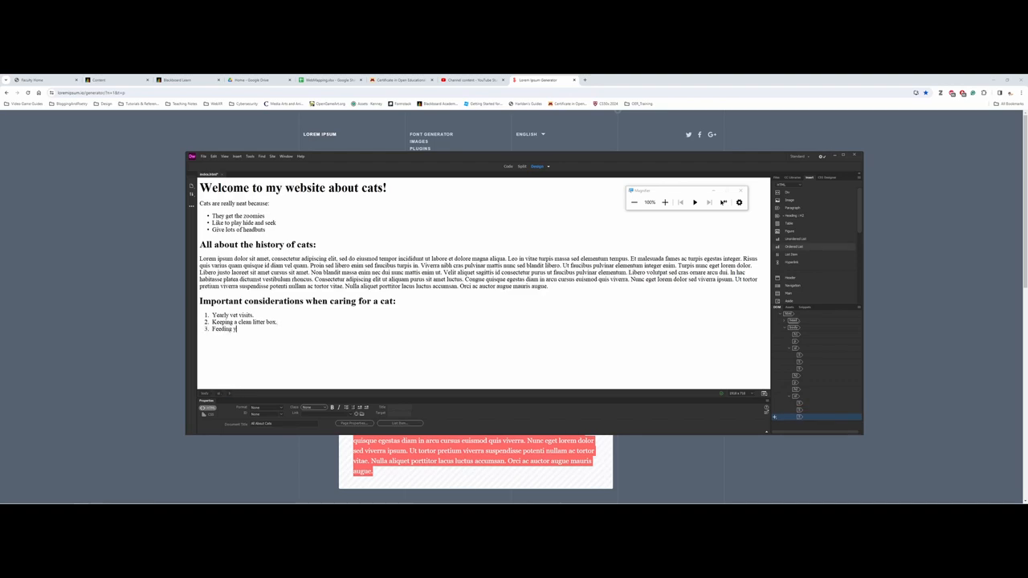
type("our kitty twice")
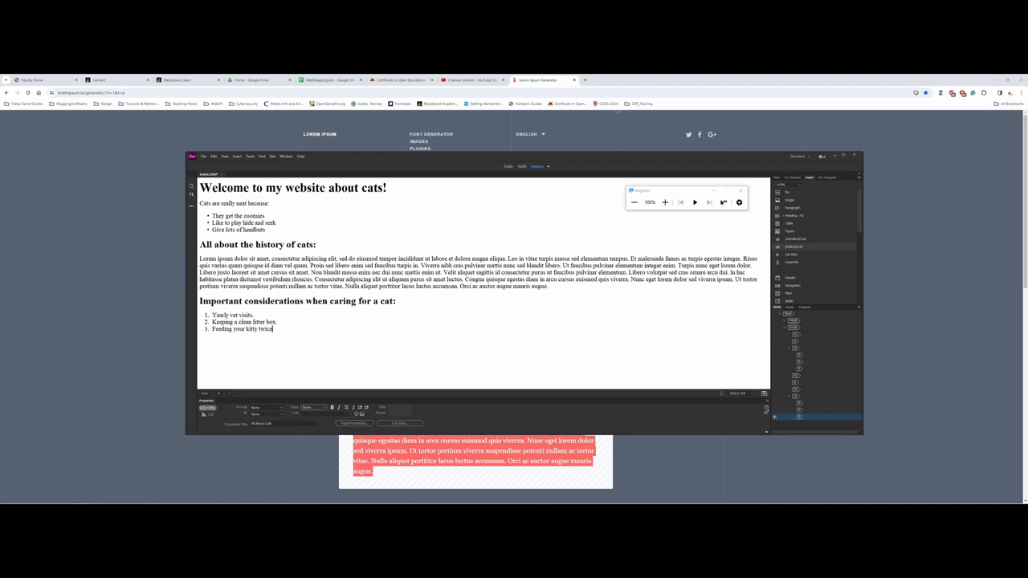
type("a day at least.")
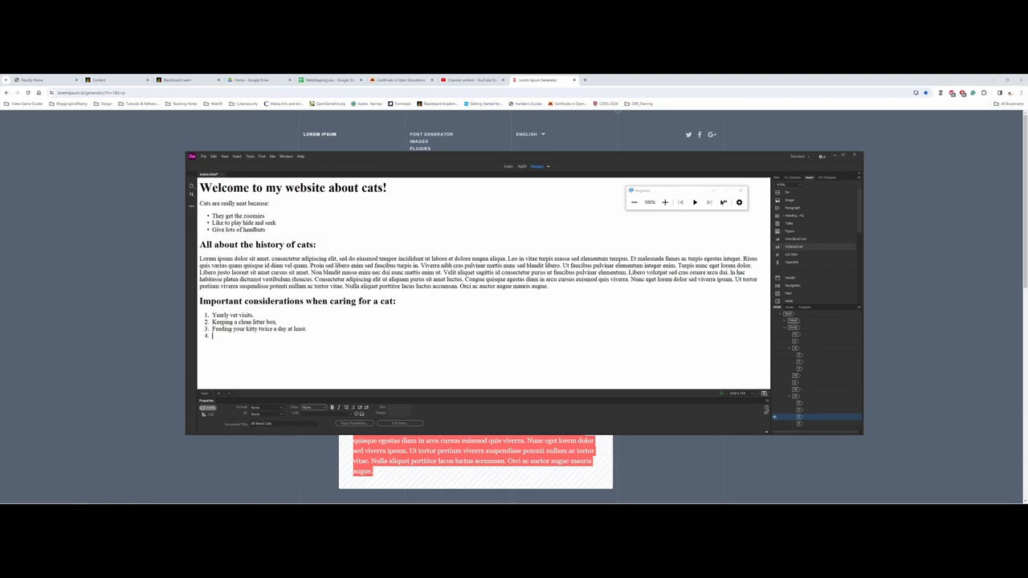
- Add the last item 'Playing with your kitty for 15 minutes a day.' and end the list
type("Playing")
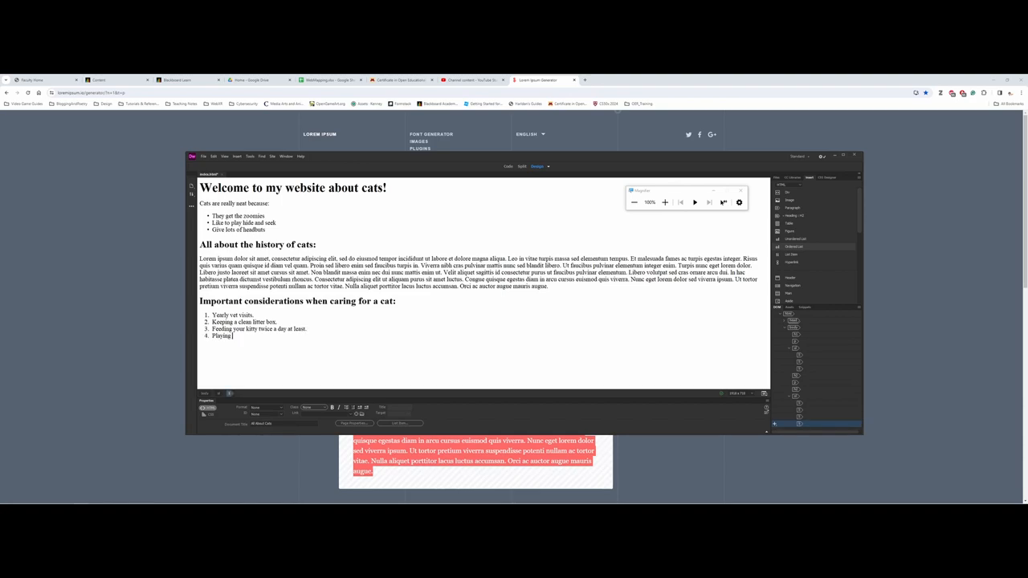
type("with your ki")
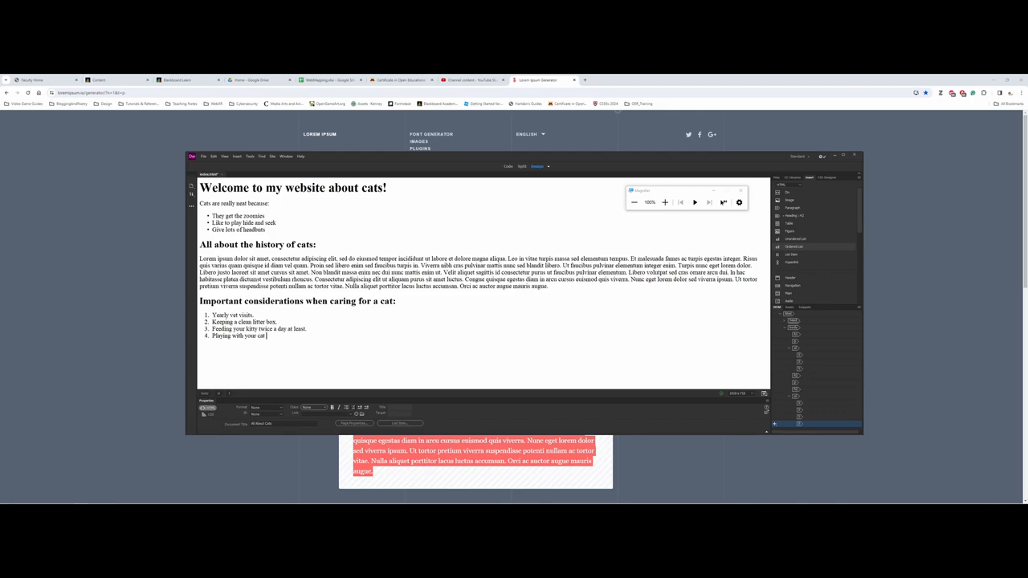
type("for")
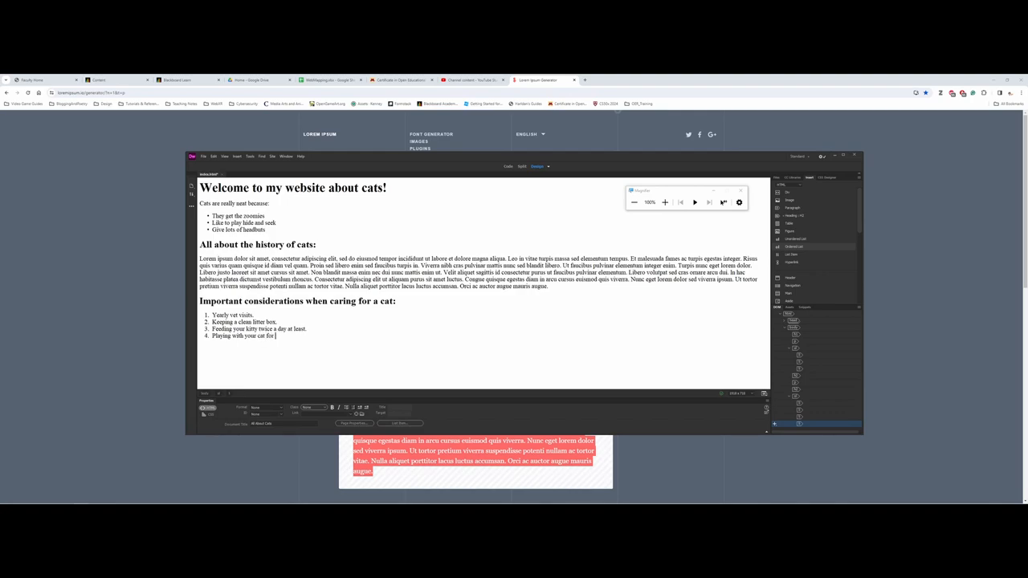
type("15 minutes a")
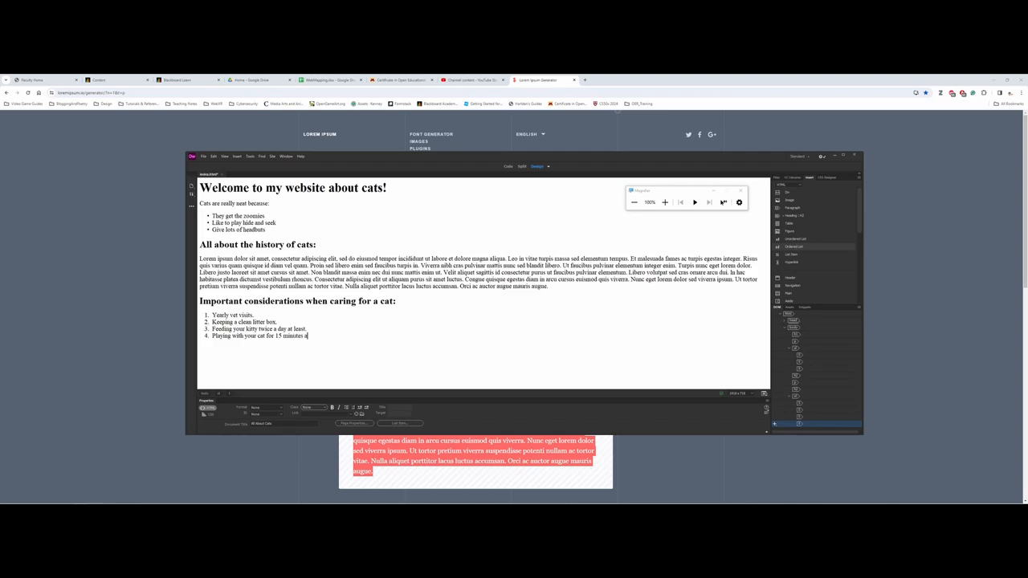
type("day.")
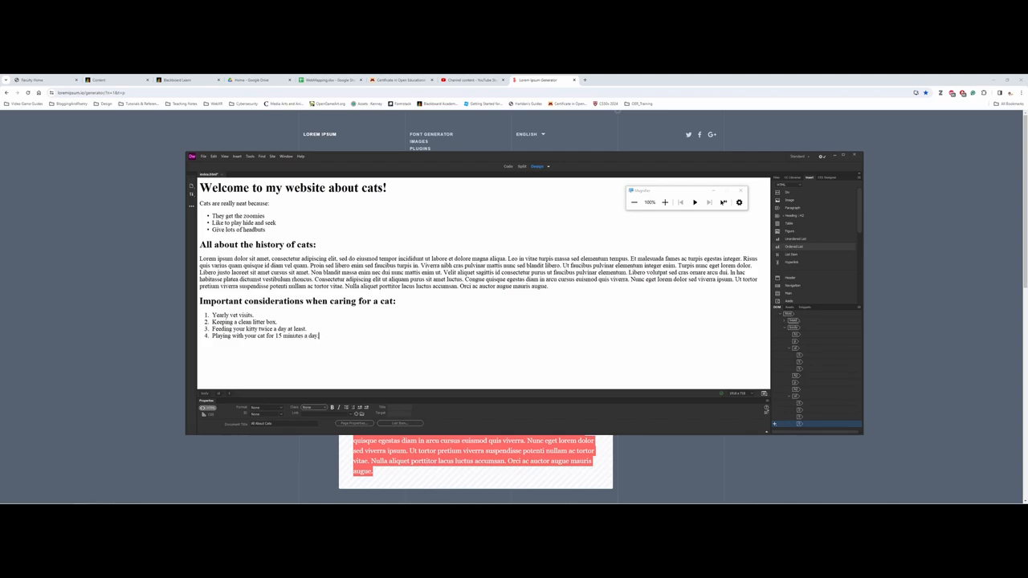
key("Enter")
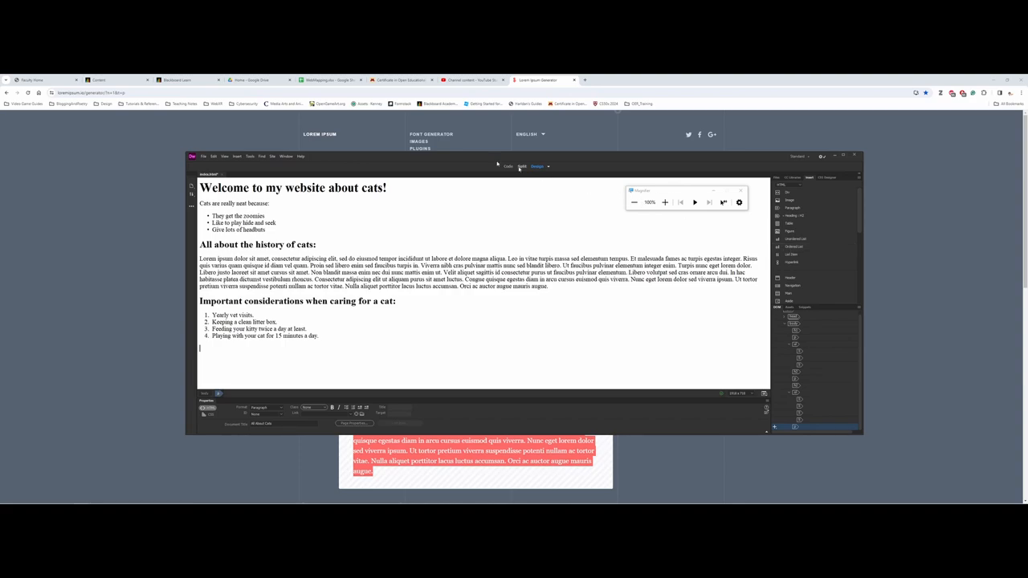
- Bring up the Preview in Browser list to preview the cats page in Google Chrome
left_click(203, 156)
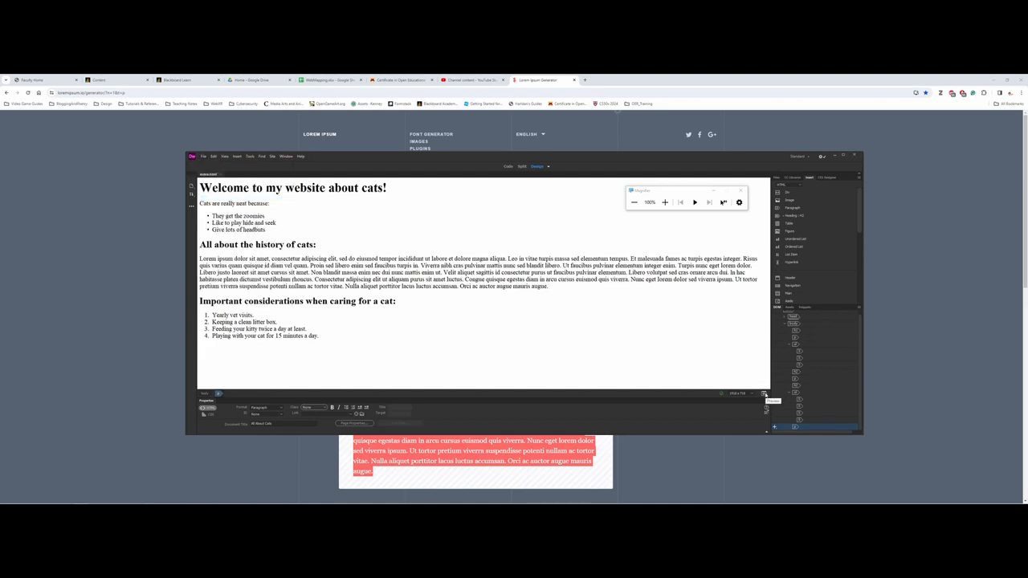
left_click(765, 394)
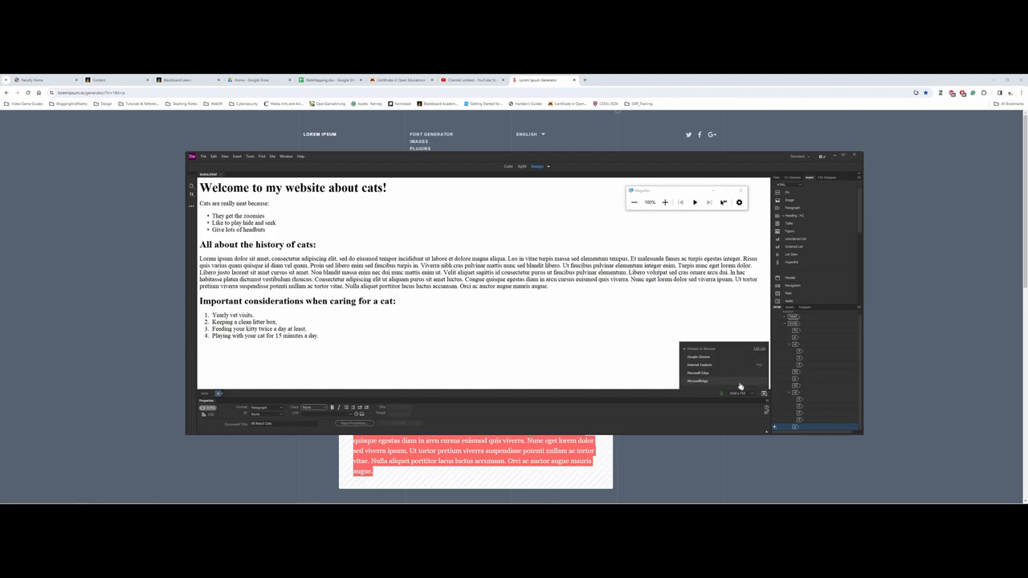
mouse_move(718, 364)
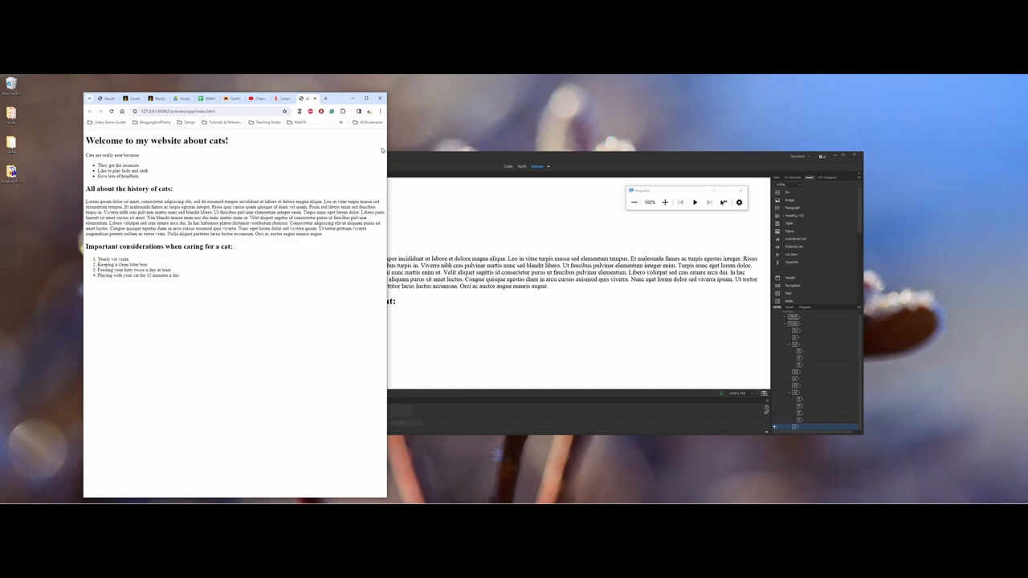
mouse_move(371, 151)
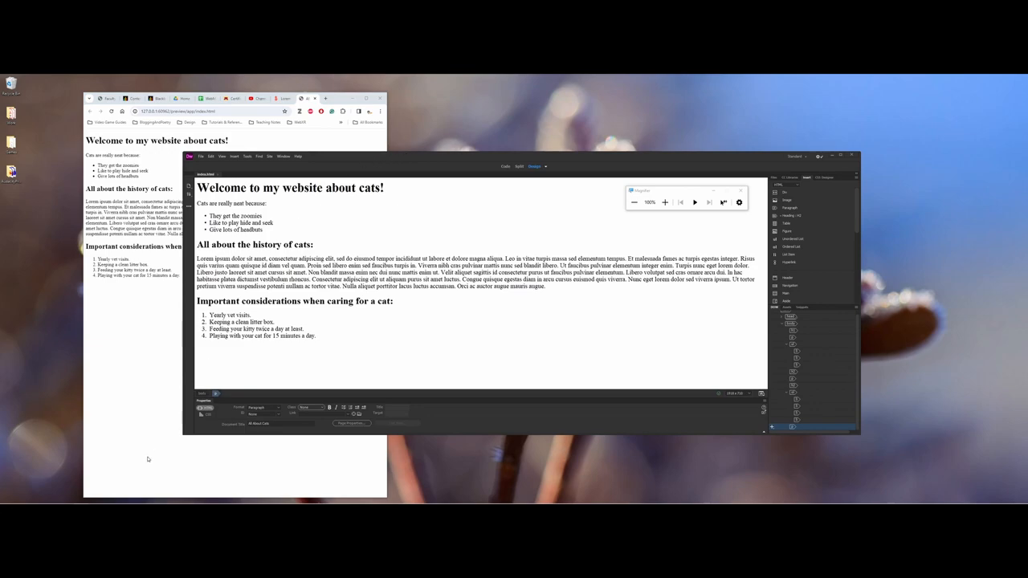
mouse_move(183, 438)
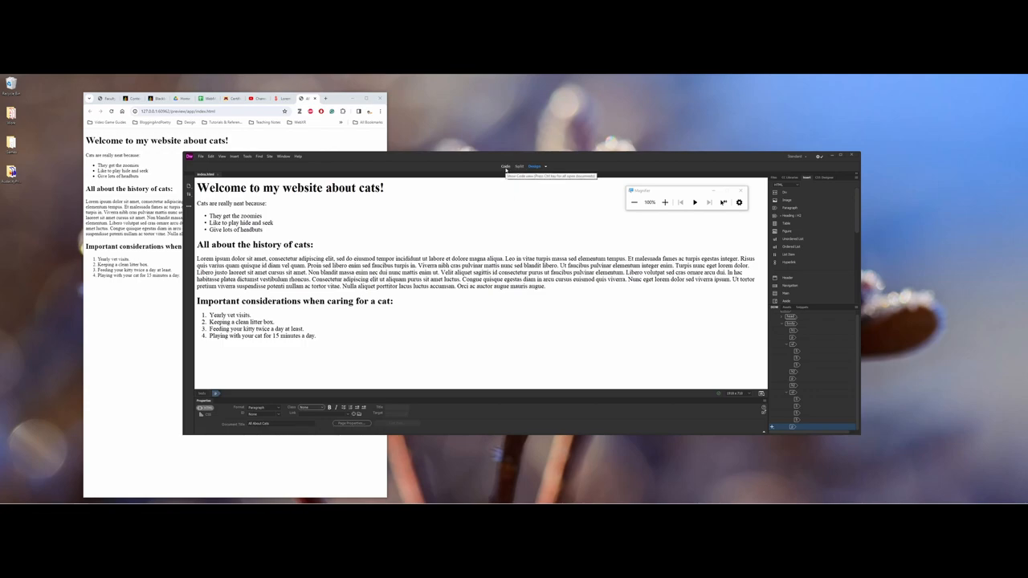
- Switch to Code view and scroll through the page's HTML markup
left_click(505, 166)
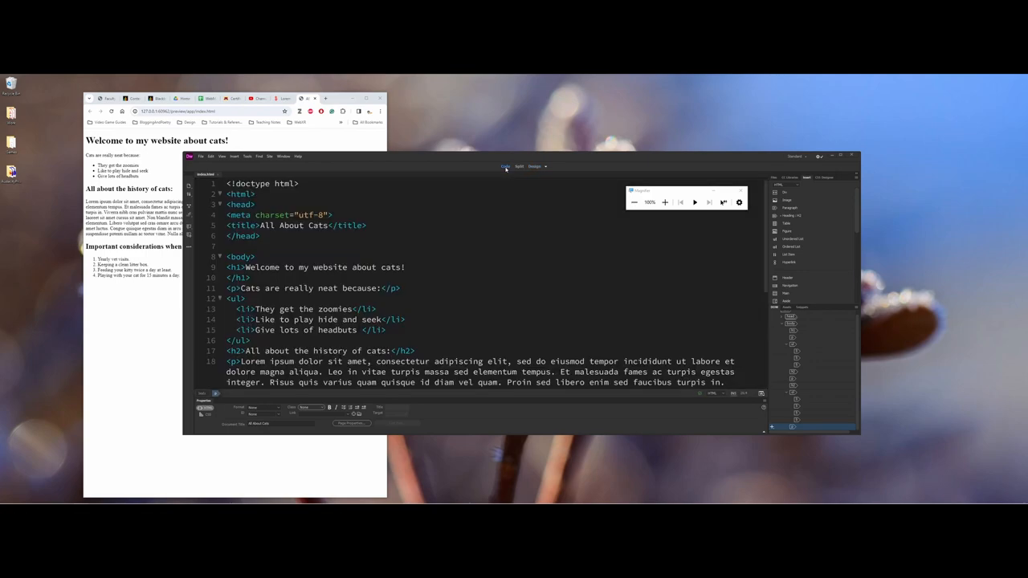
scroll("down", 3)
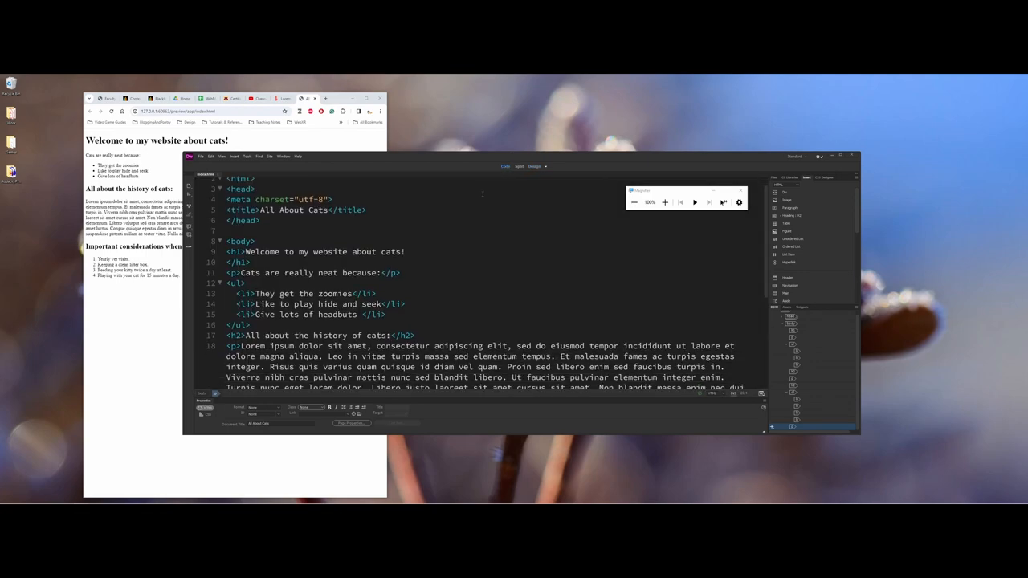
scroll("down", 3)
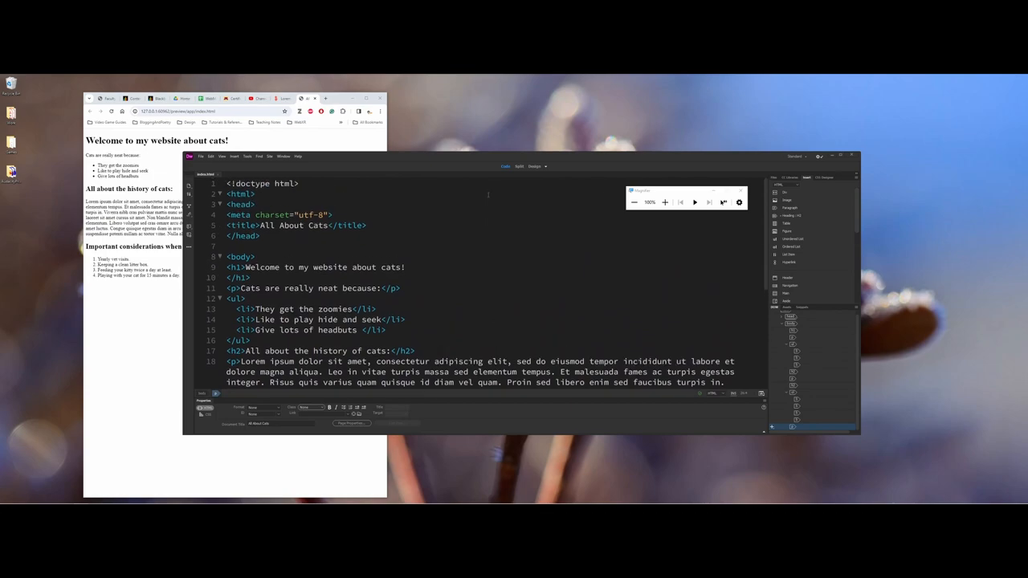
- Switch back to Design view, use the File menu, and open the view-mode dropdown
left_click(534, 166)
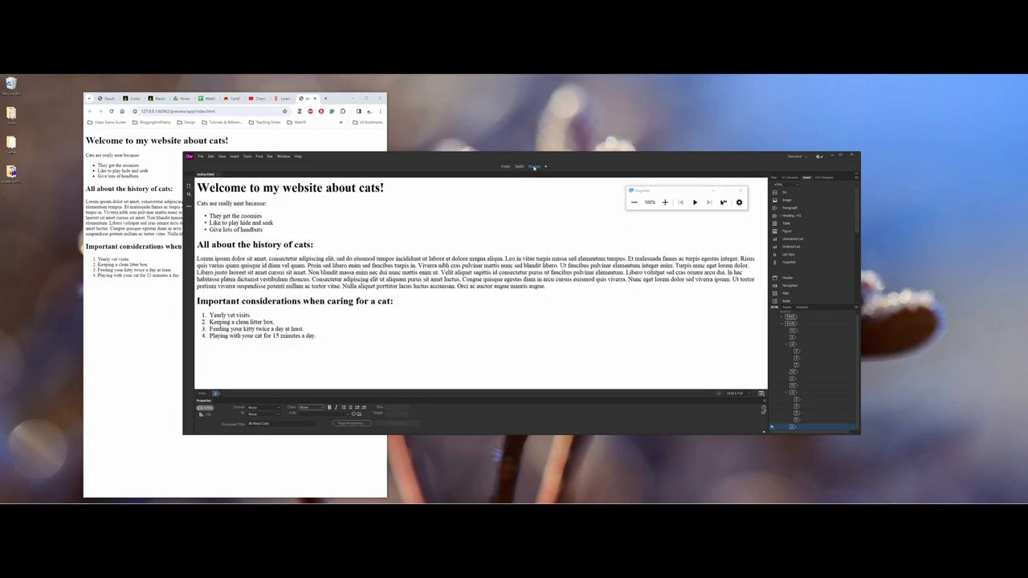
left_click(202, 155)
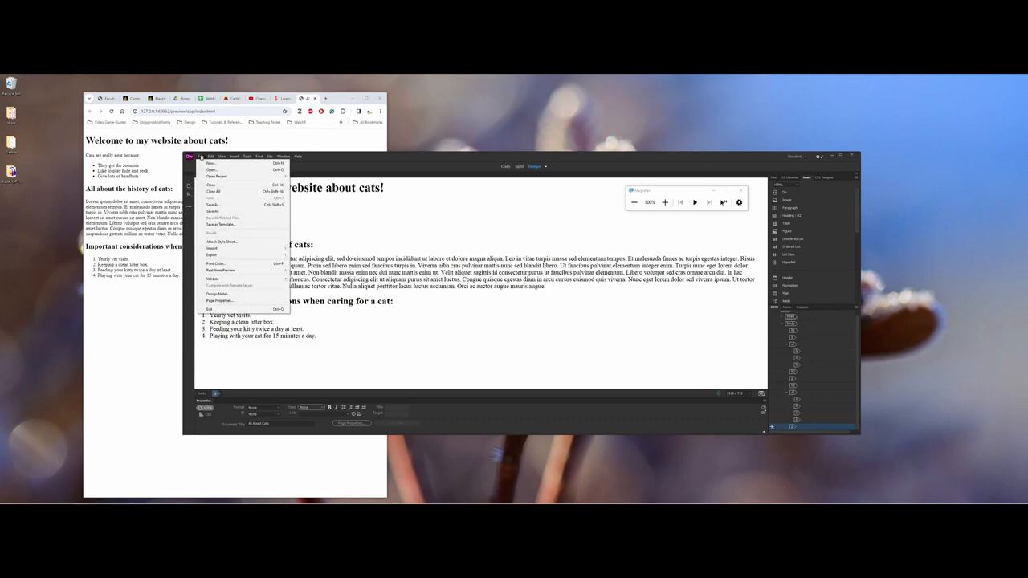
left_click(190, 156)
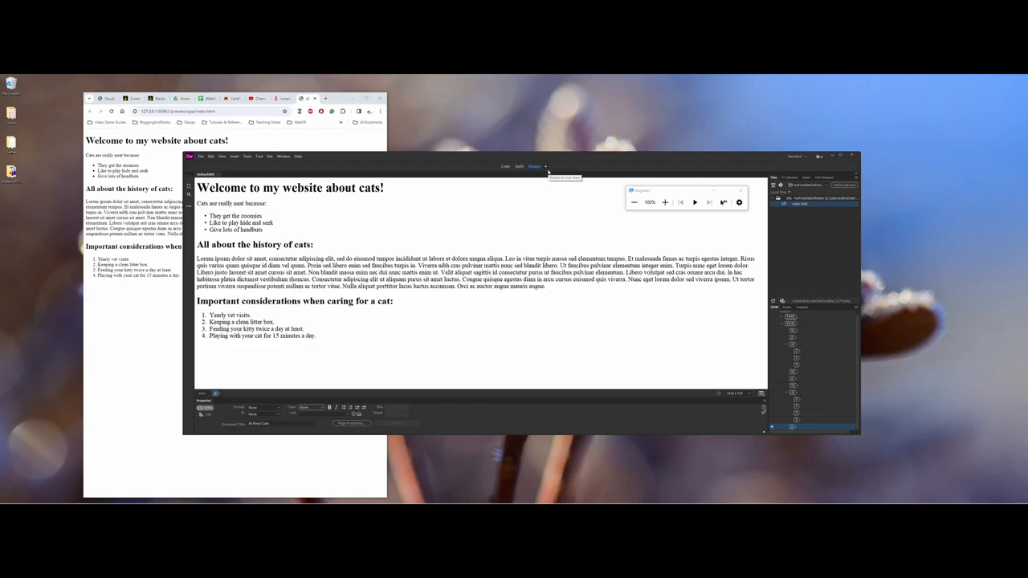
left_click(546, 166)
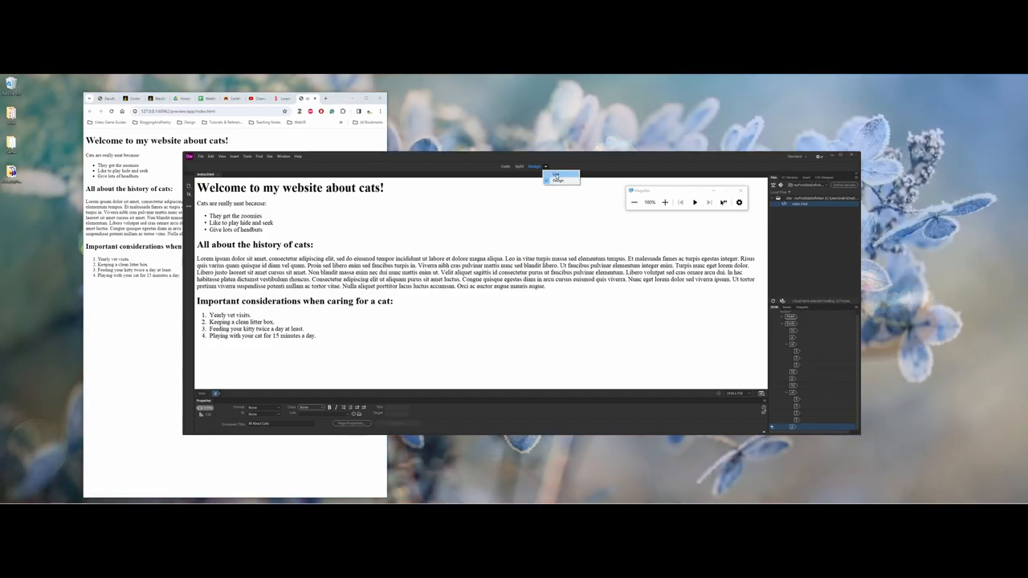
- View the cats page in Live mode, then switch back to Design view
left_click(552, 173)
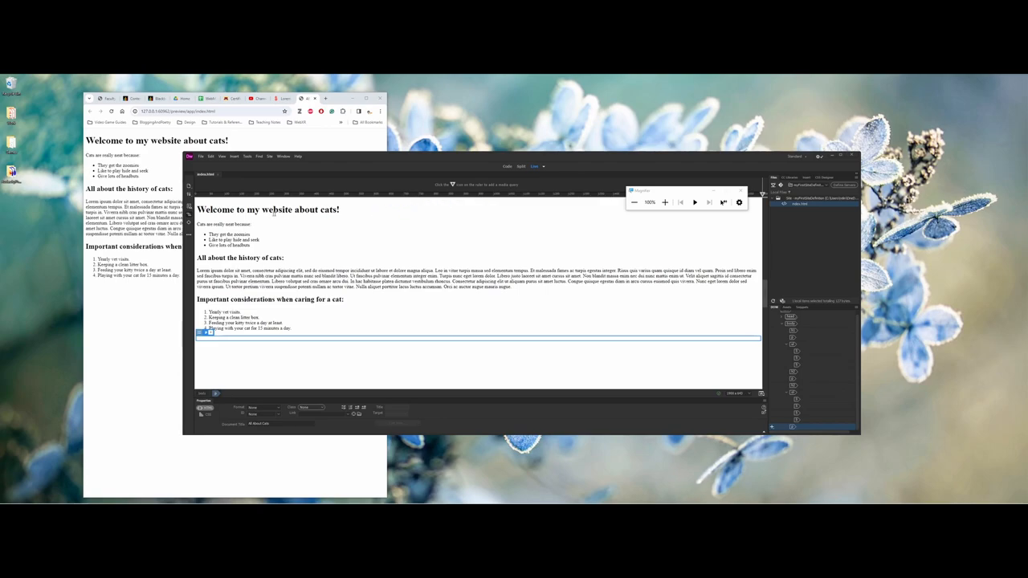
mouse_move(323, 248)
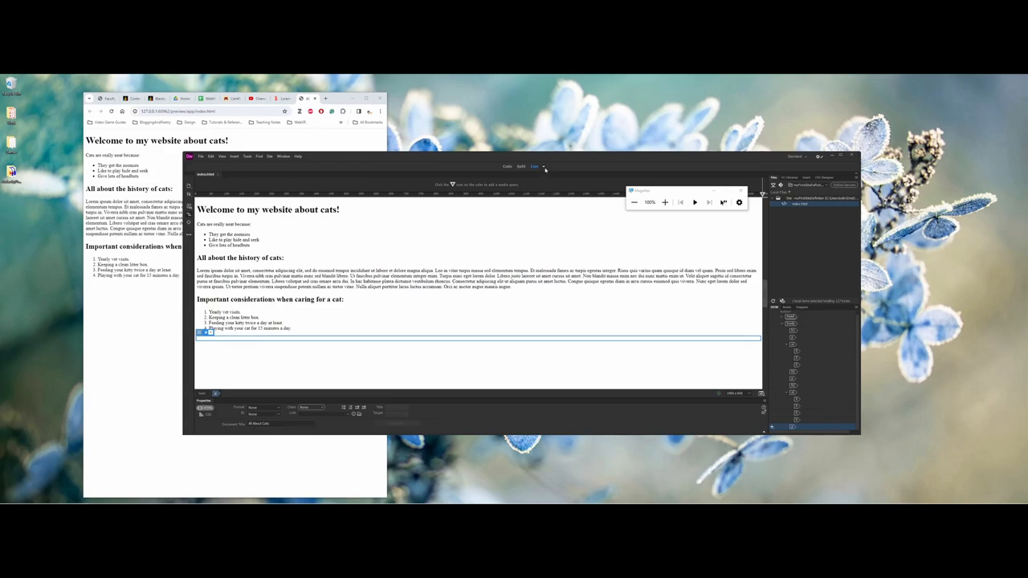
left_click(534, 167)
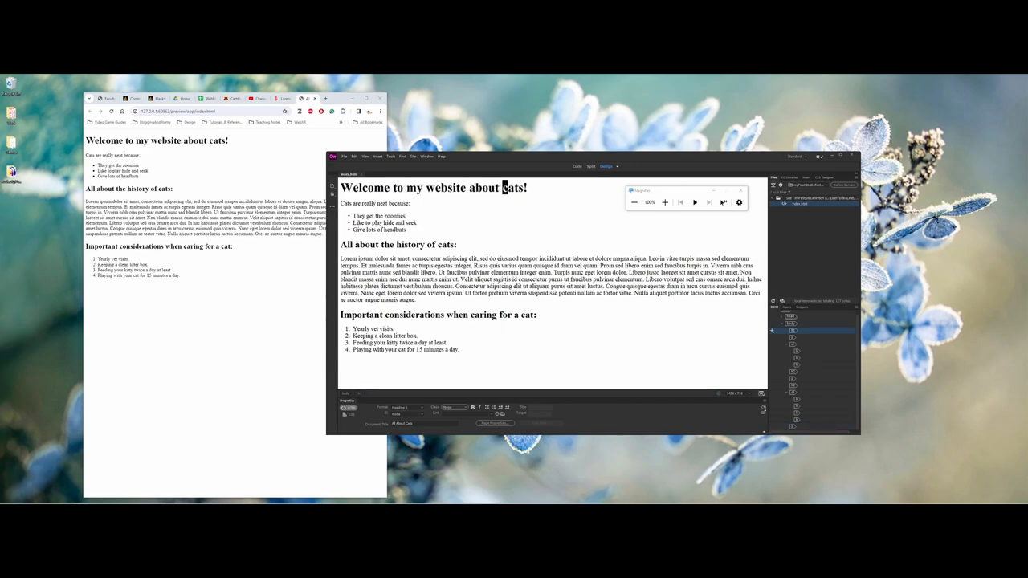
- Rewrite the h1 heading to read 'Welcome to the most important website about cats!'
left_click_drag(416, 187, 525, 187)
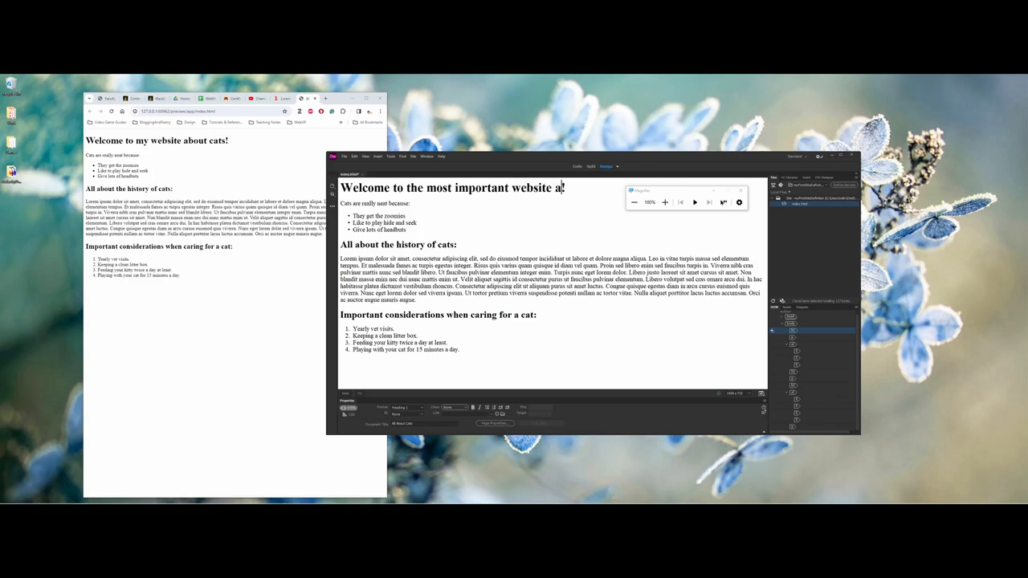
type("bout cats!")
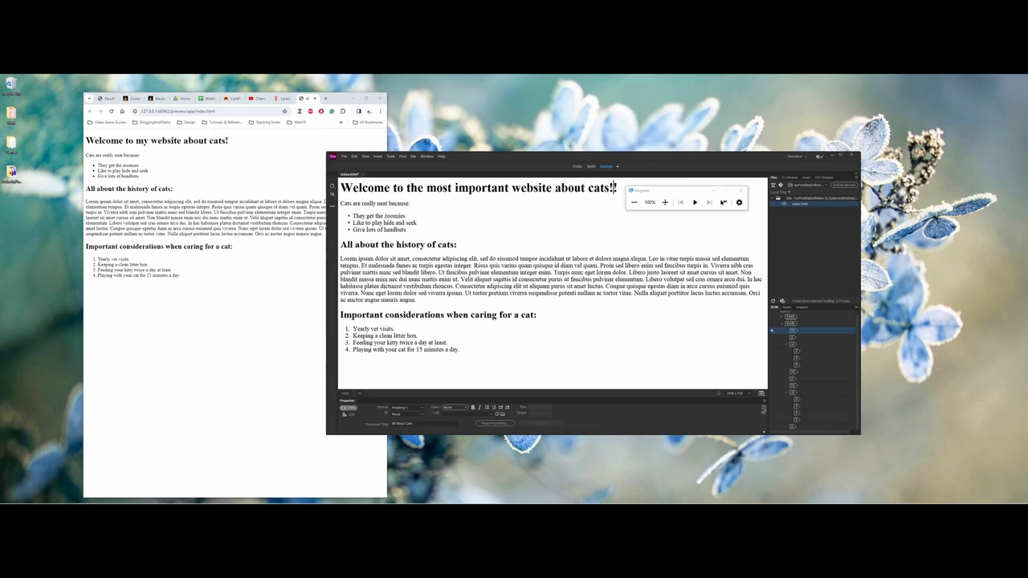